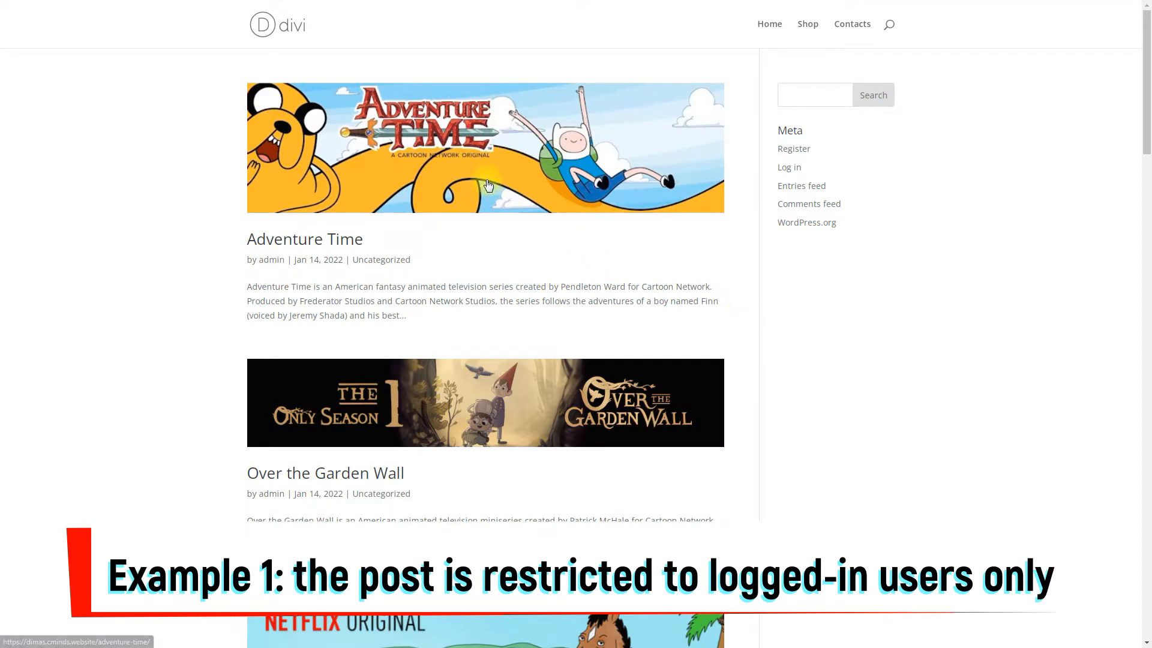
View the restricted Adventure Time post logged out, then sign in through Login.
{"action": "left_click", "coordinate": [305, 239]}
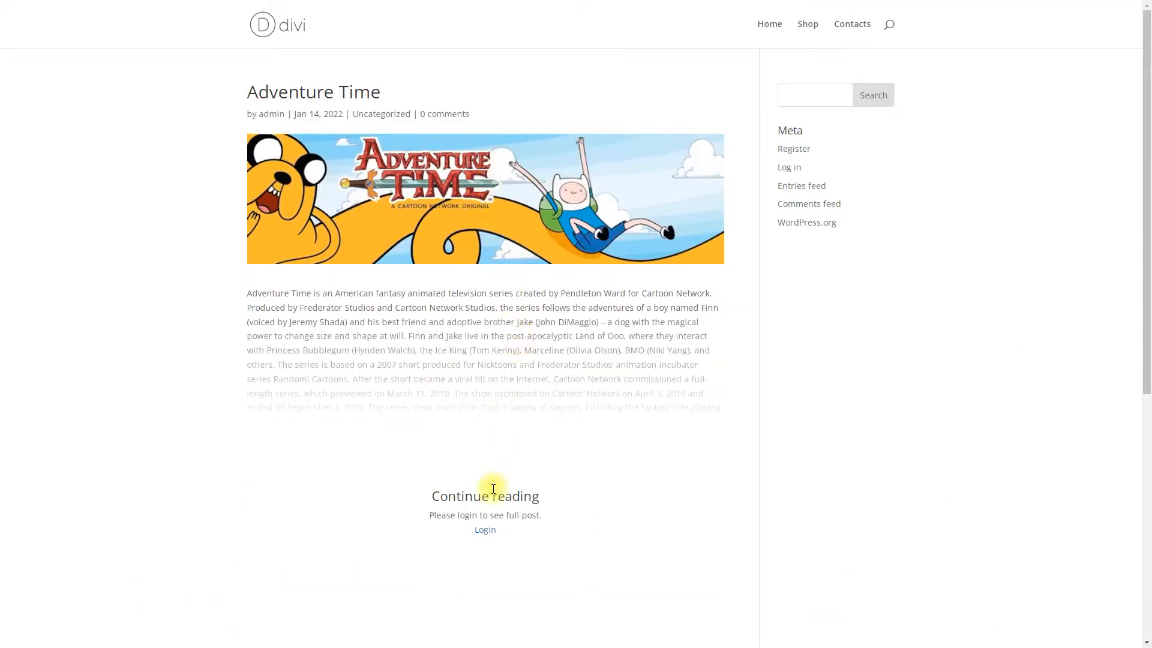
{"action": "left_click", "coordinate": [485, 529]}
{"action": "type", "text": "jo"}
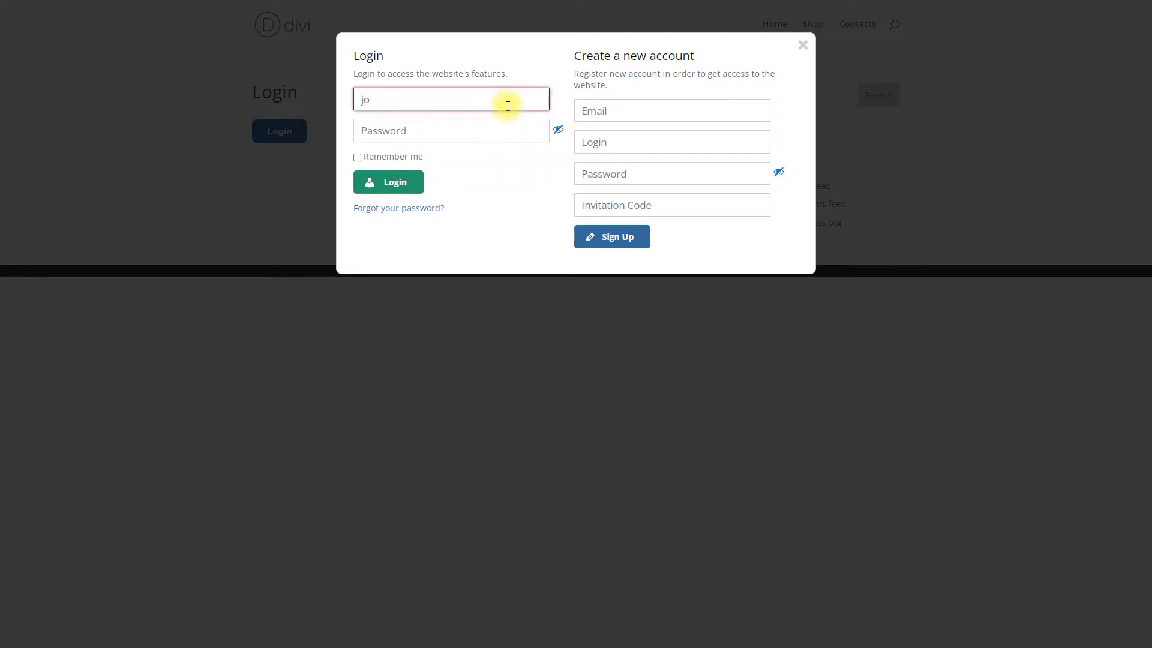
{"action": "left_click", "coordinate": [389, 182]}
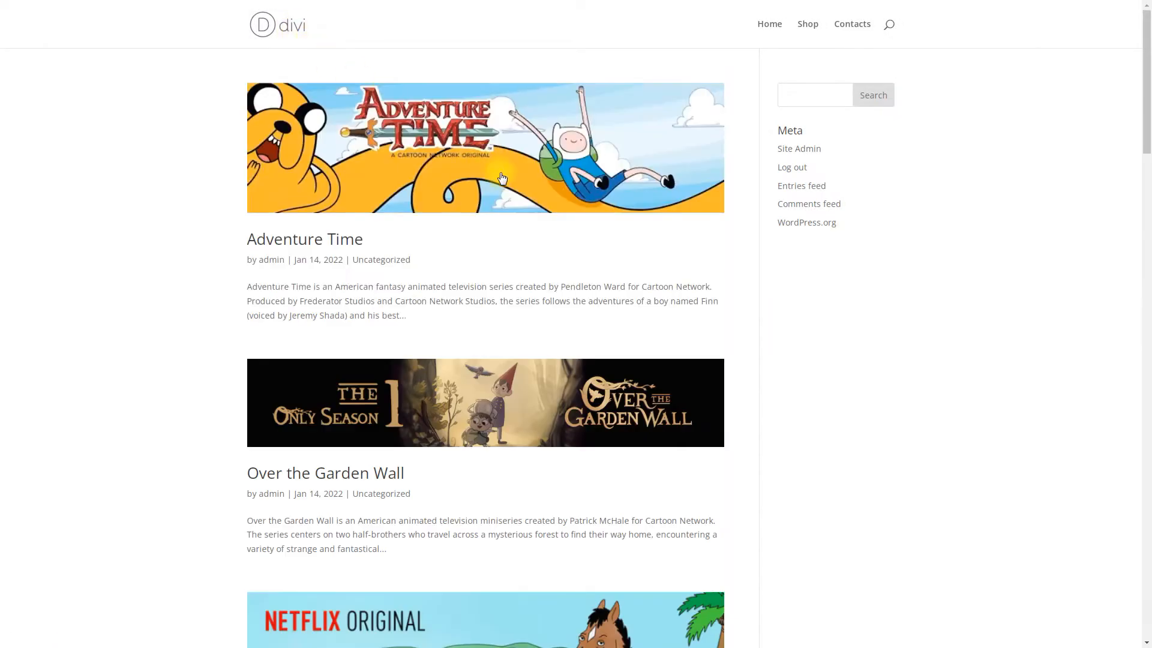
Reopen Adventure Time to see its full content while logged in, then log out.
{"action": "left_click", "coordinate": [304, 239]}
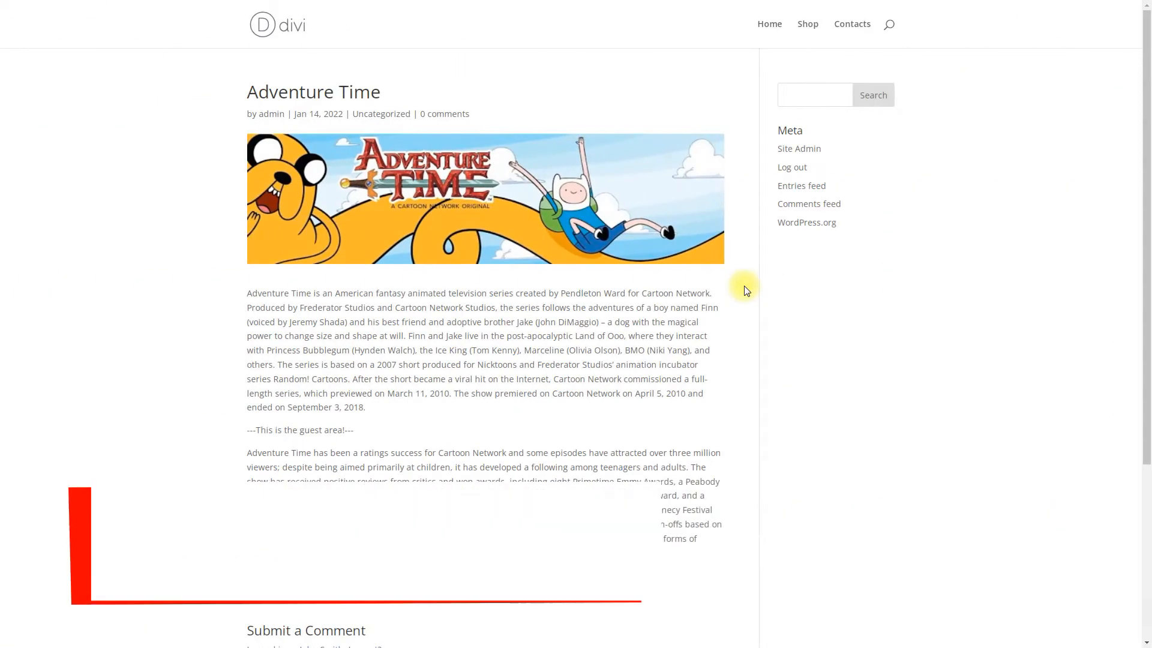
{"action": "scroll", "scroll_direction": "down", "scroll_amount": 3}
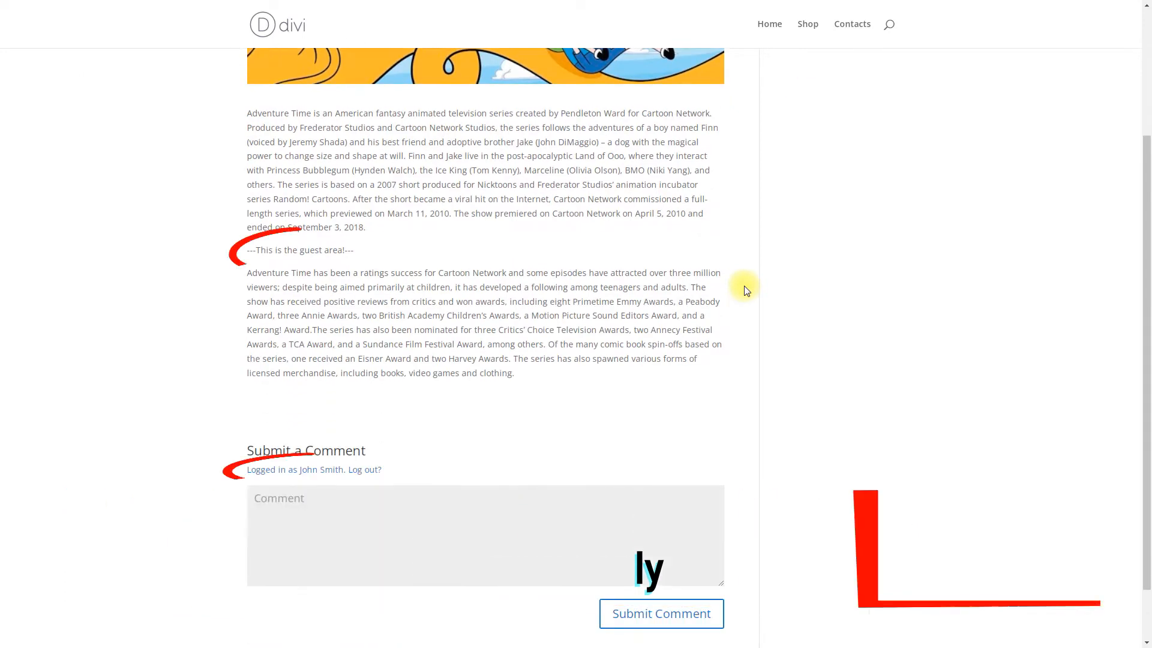
{"action": "mouse_move", "coordinate": [366, 475]}
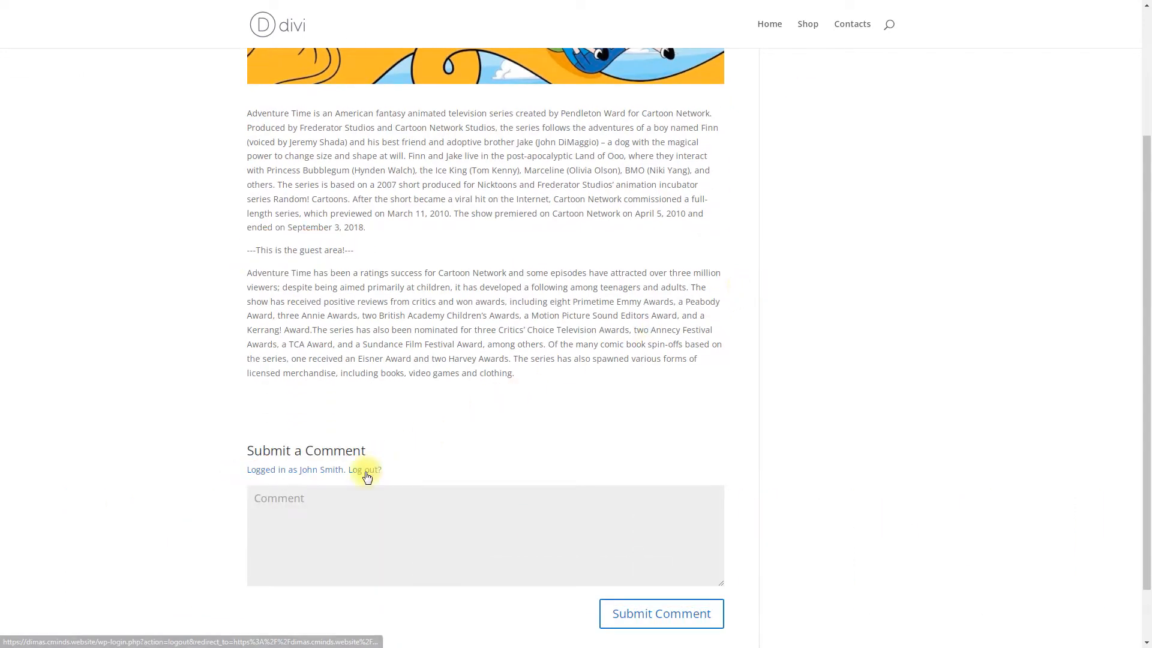
{"action": "left_click", "coordinate": [362, 469]}
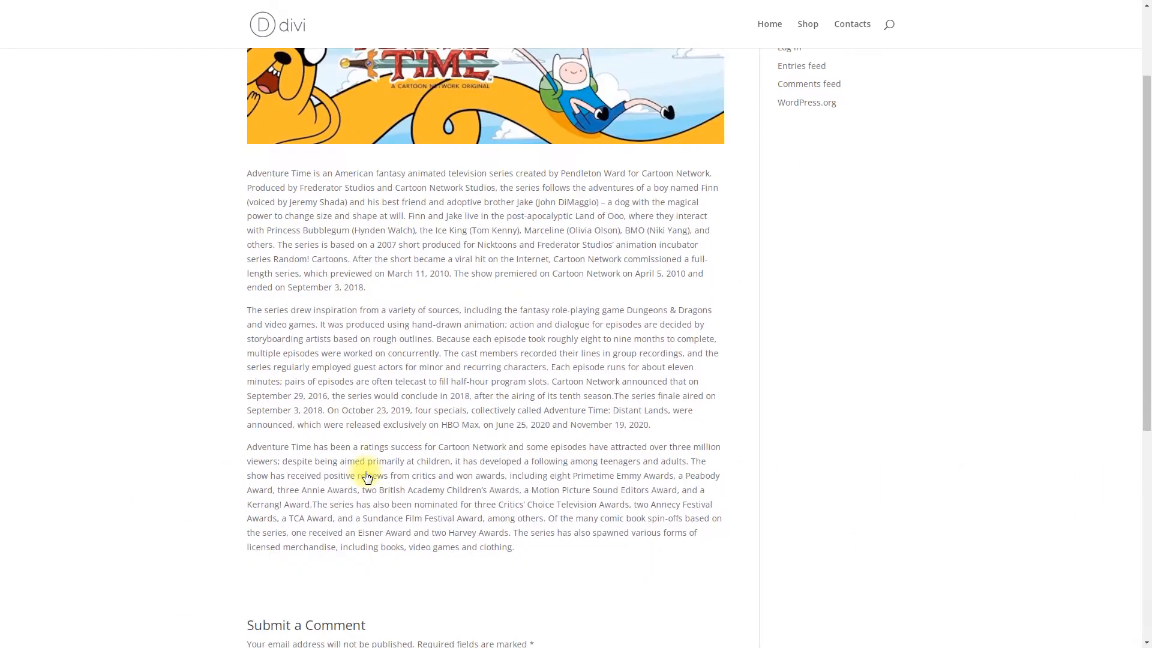
{"action": "mouse_move", "coordinate": [667, 429]}
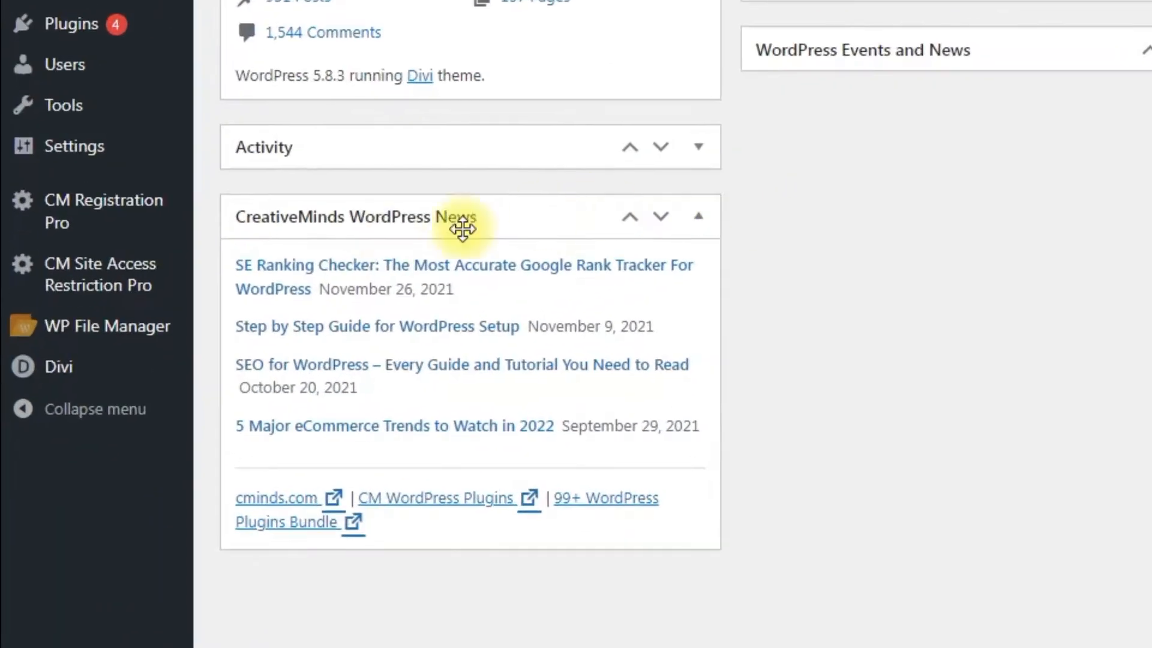
{"action": "mouse_move", "coordinate": [98, 274]}
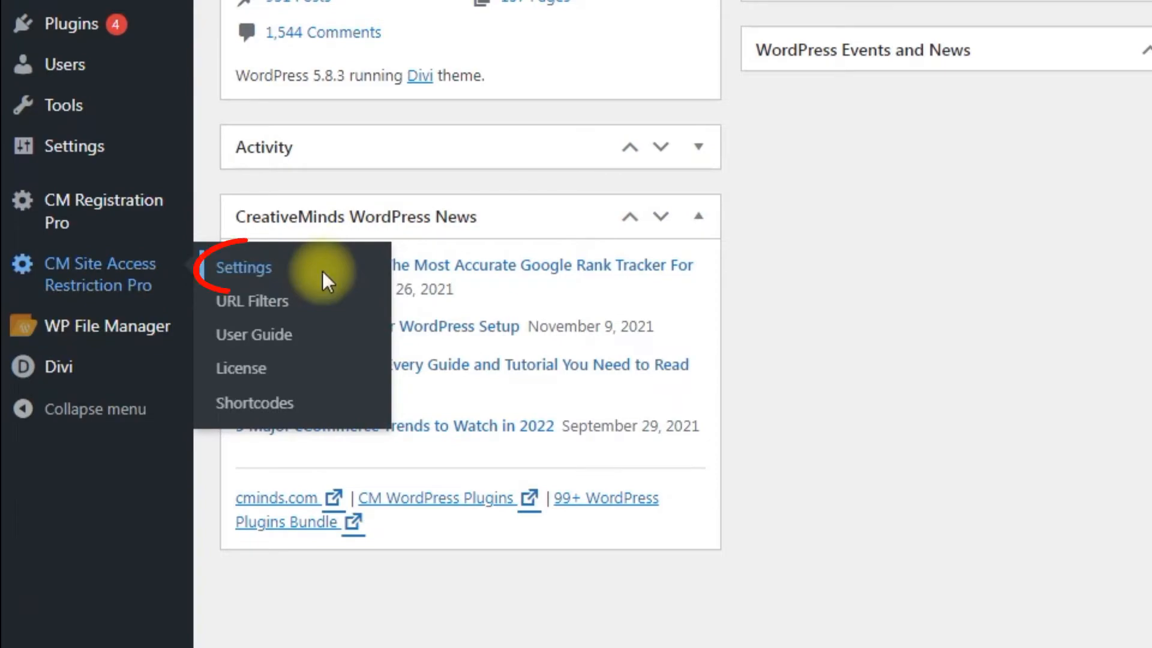
Open the CM Site Access Restriction Pro settings on the General tab.
{"action": "left_click", "coordinate": [243, 268]}
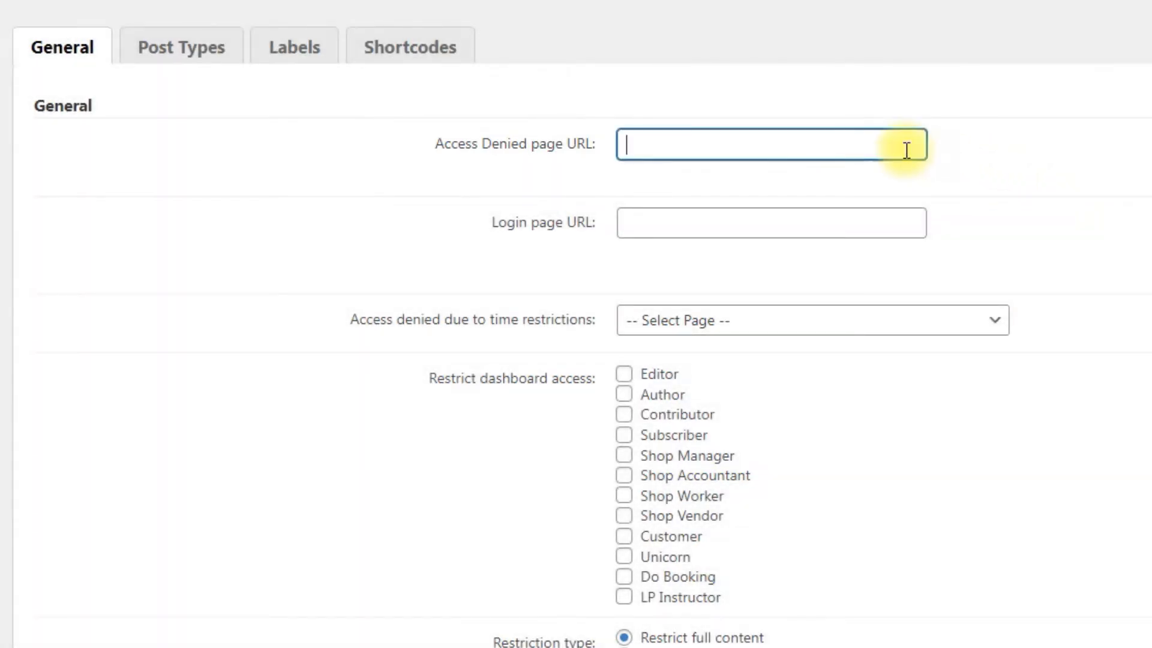
Set the Access Denied page URL to /access-denied/ and the login URL to /login/.
{"action": "type", "text": "/access-de"}
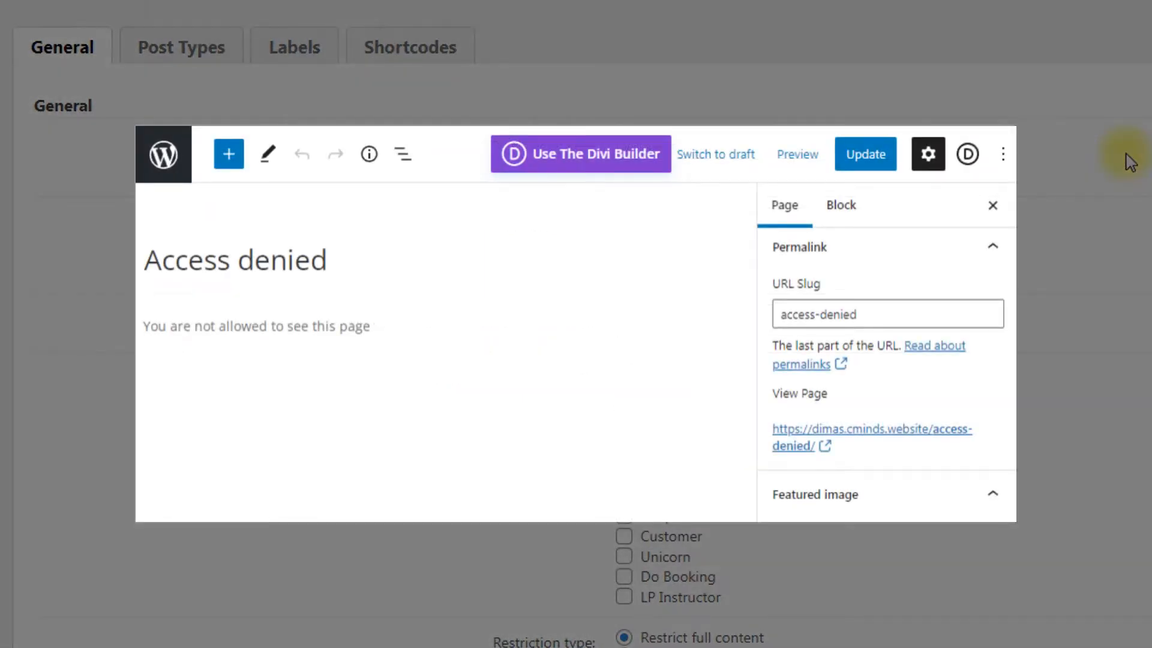
{"action": "left_click", "coordinate": [871, 428]}
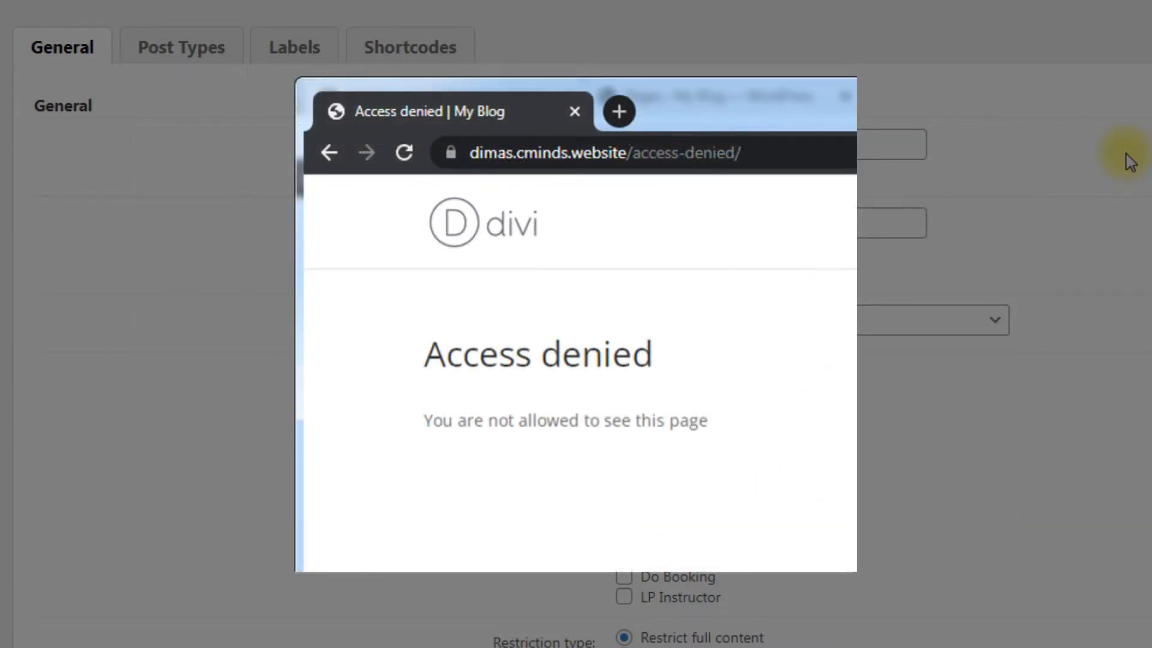
{"action": "left_click", "coordinate": [574, 112]}
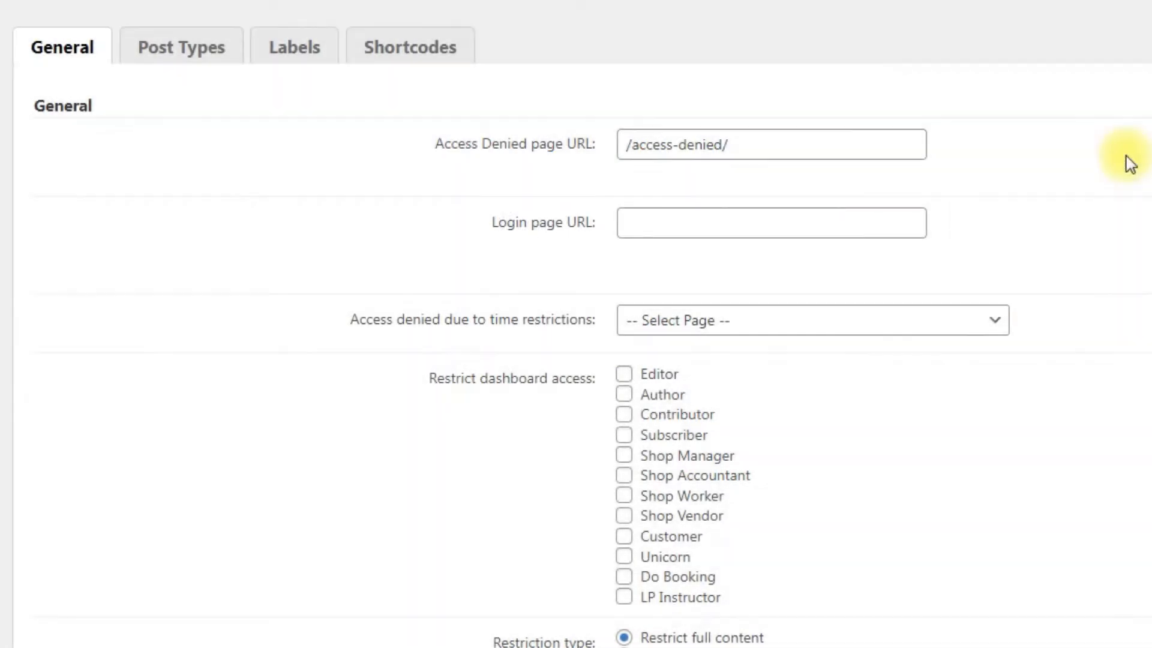
{"action": "type", "text": "/"}
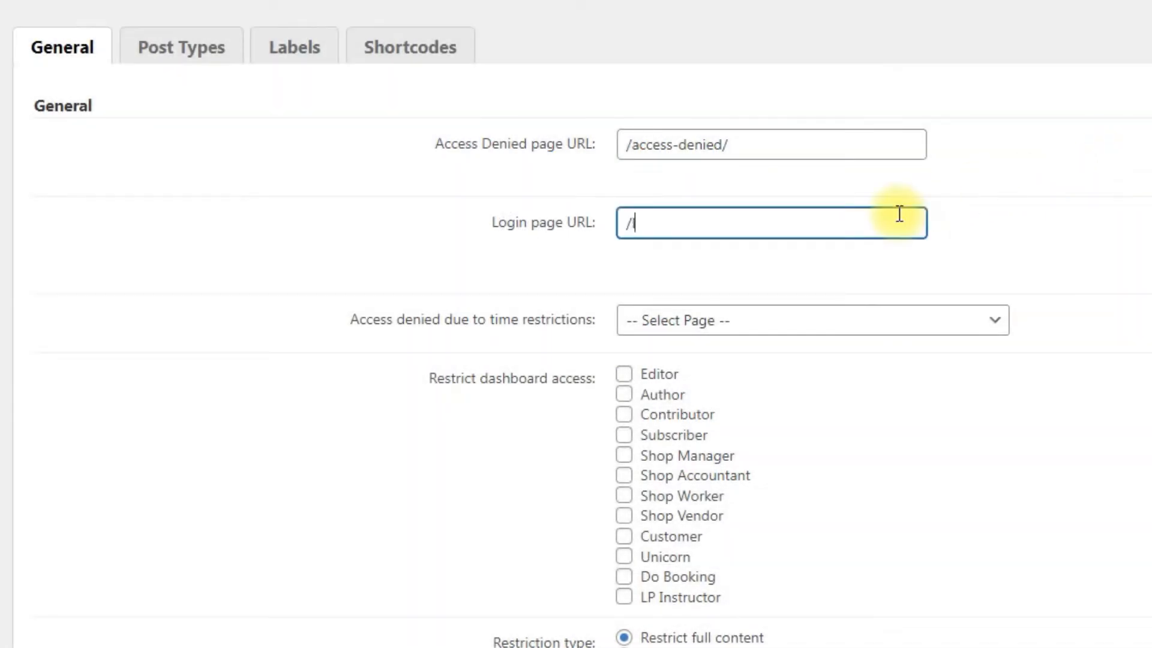
{"action": "type", "text": "login/"}
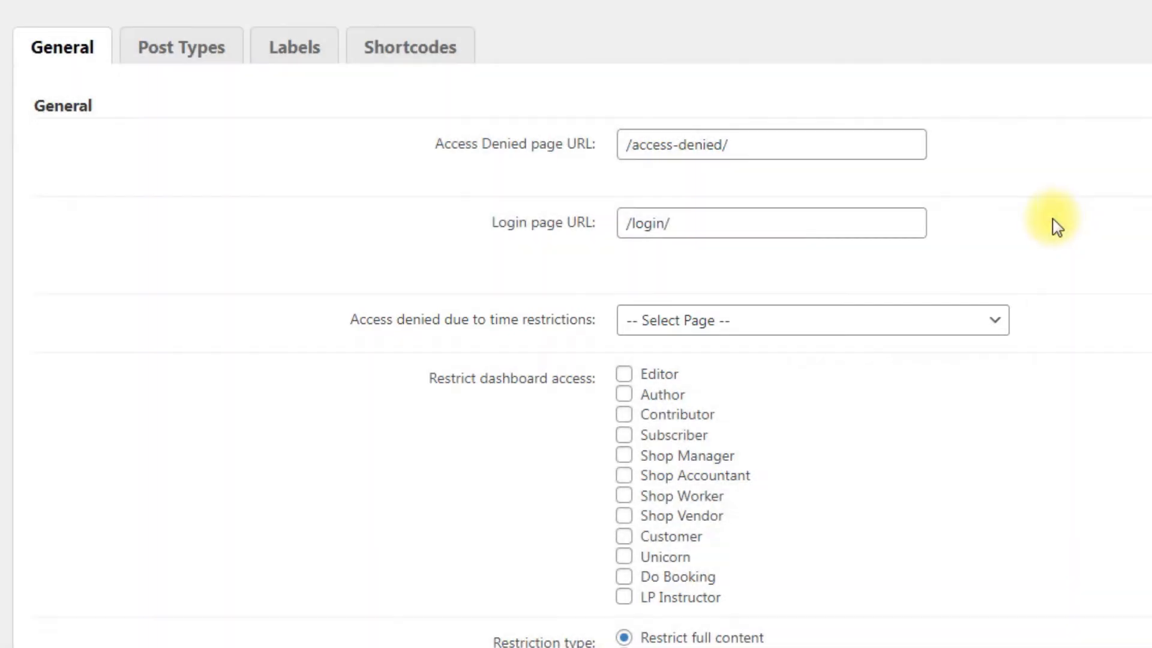
Choose Access is Temporarily Denied as the page for time-restricted denials.
{"action": "left_click", "coordinate": [811, 320]}
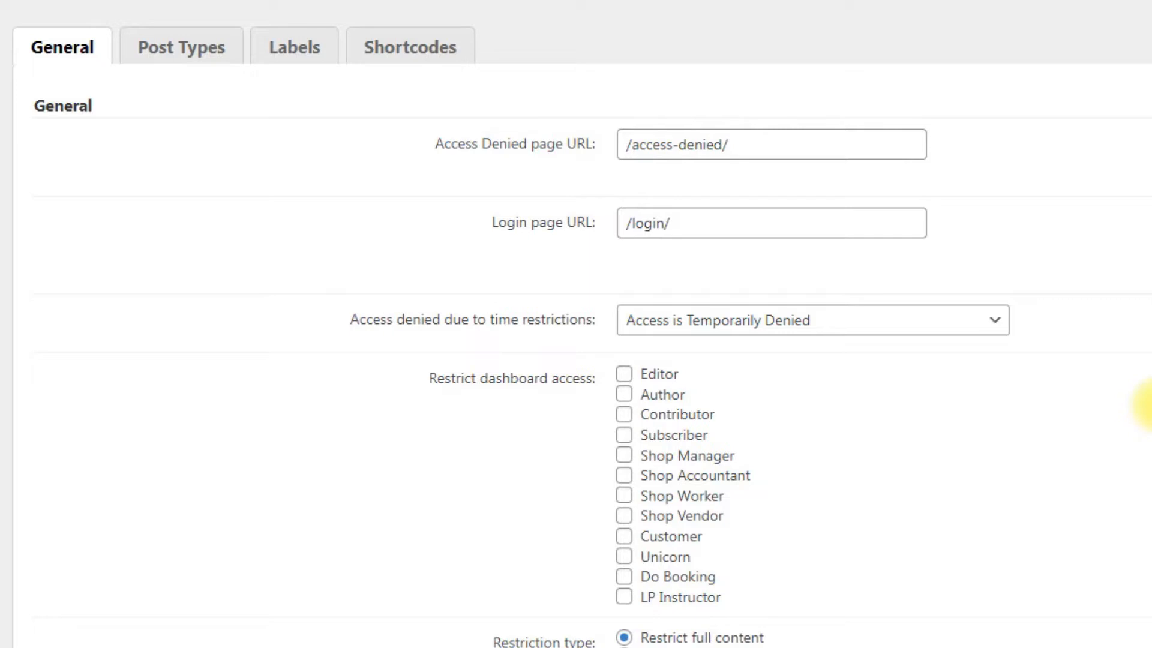
Select Restrict partially content and raise the partial content percentage from 20 to 40.
{"action": "scroll", "scroll_direction": "down", "scroll_amount": 3}
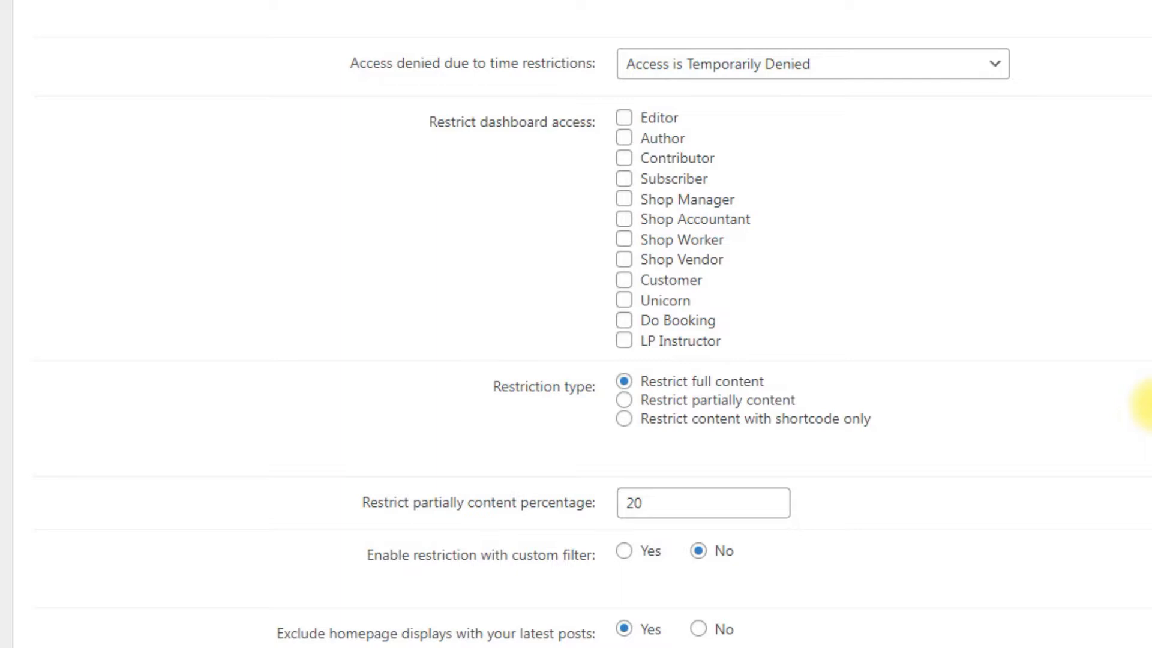
{"action": "scroll", "scroll_direction": "down", "scroll_amount": 3}
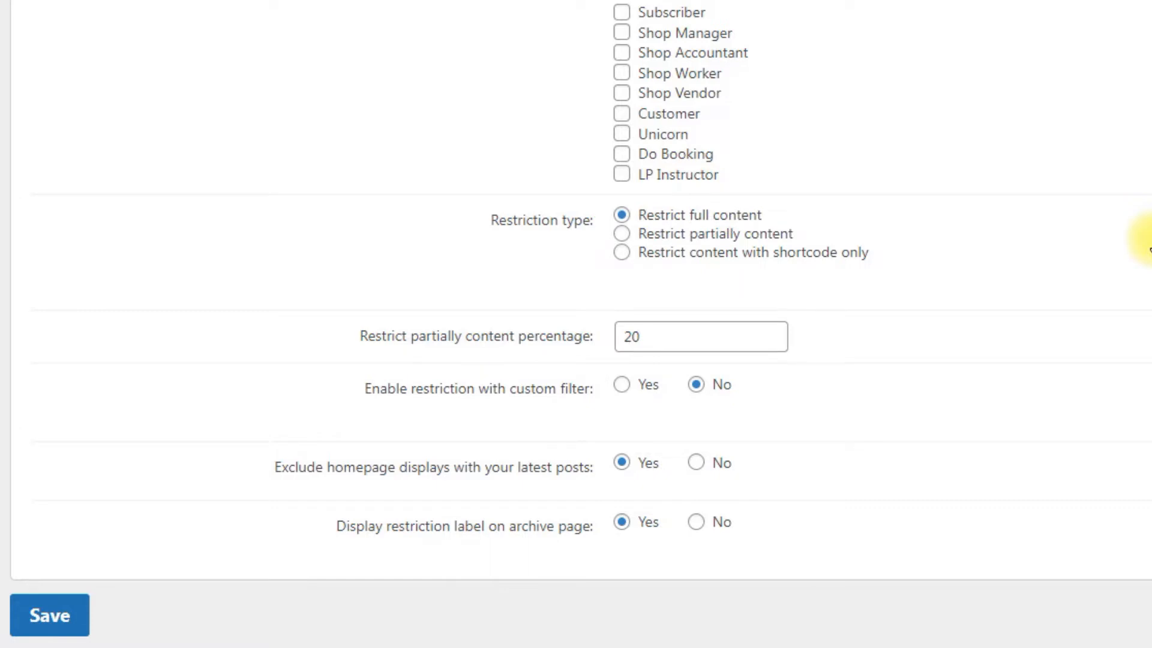
{"action": "left_click", "coordinate": [620, 233]}
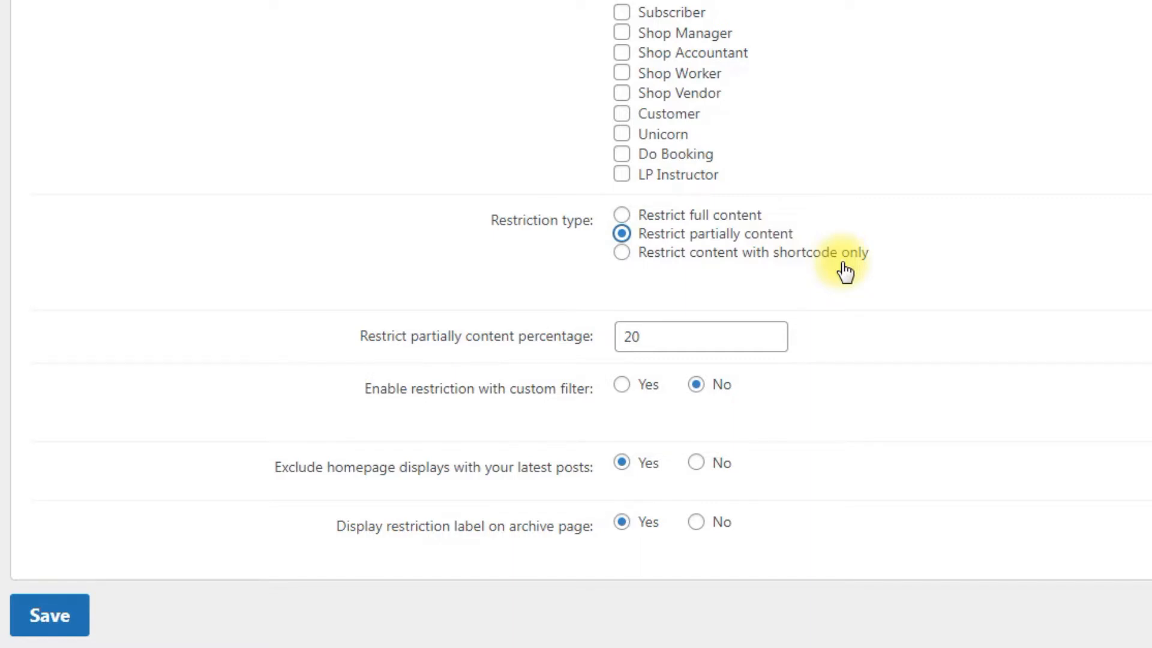
{"action": "mouse_move", "coordinate": [873, 279]}
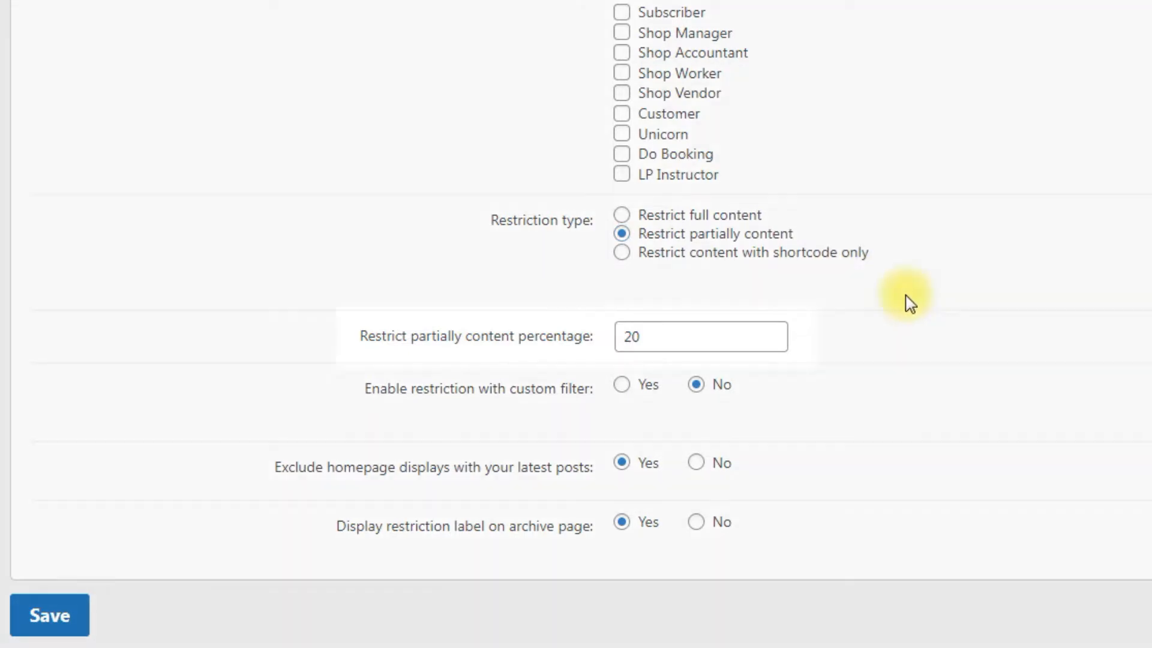
{"action": "type", "text": "40"}
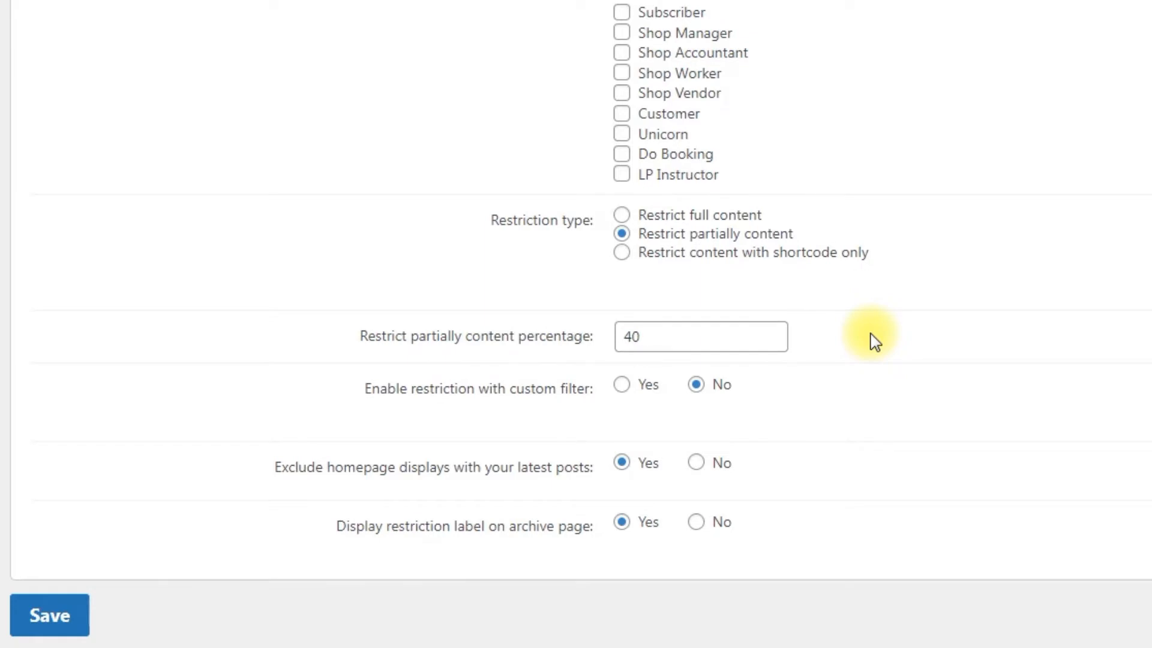
On Post Types, set Posts to Access restricted by role.
{"action": "left_click", "coordinate": [182, 35]}
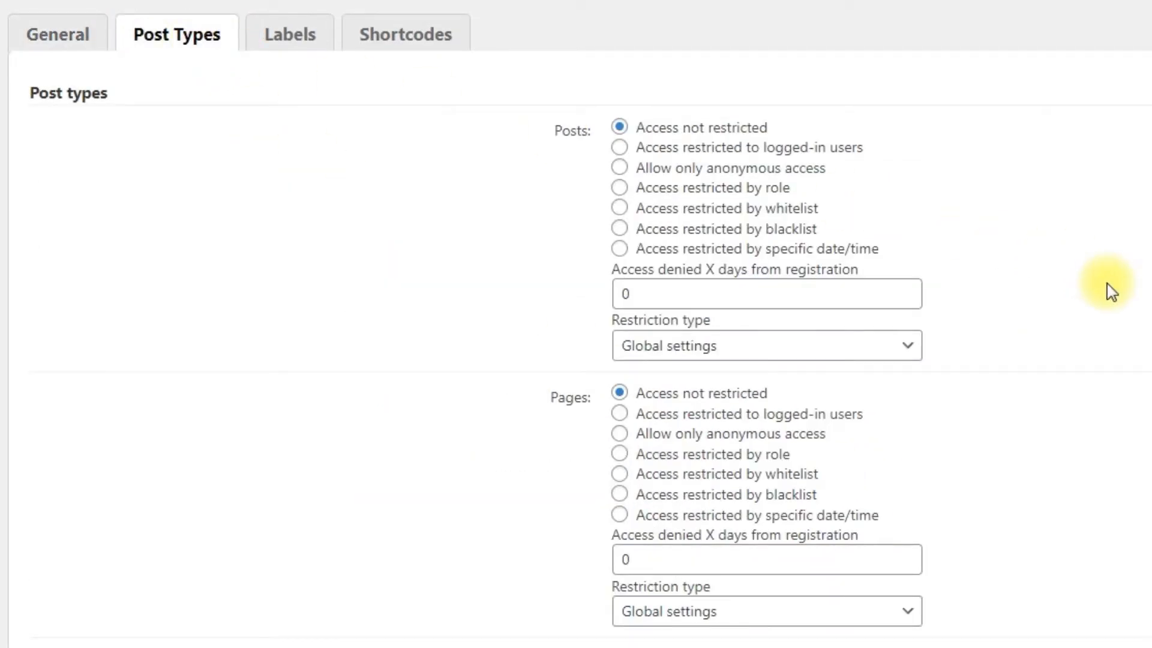
{"action": "scroll", "scroll_direction": "down", "scroll_amount": 3}
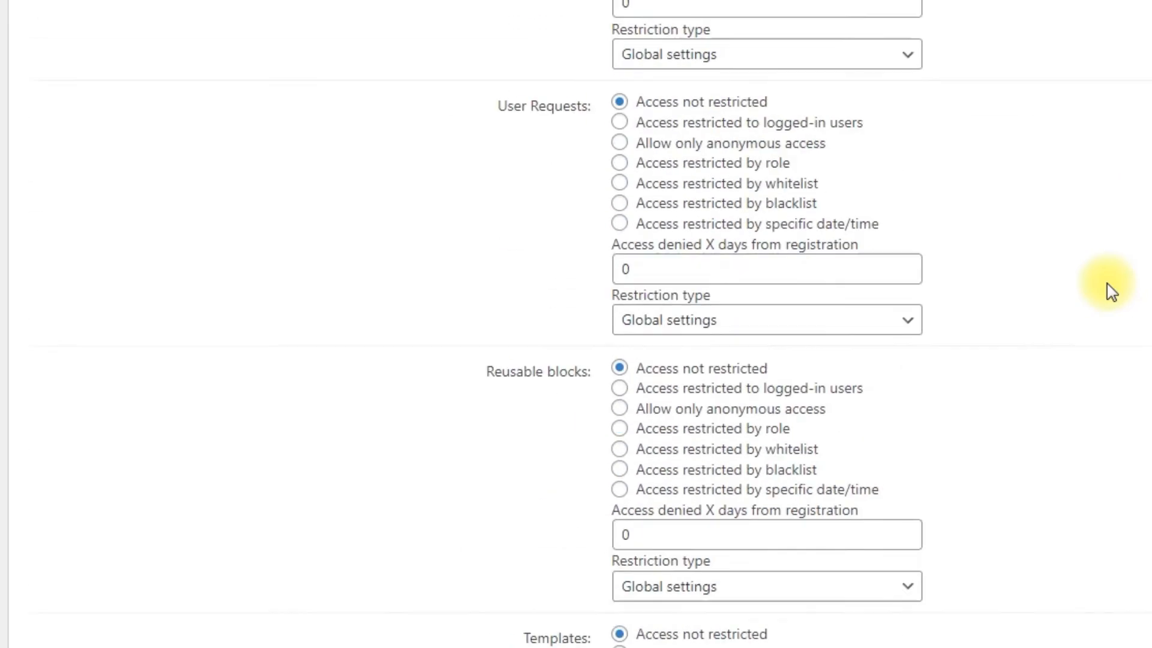
{"action": "scroll", "scroll_direction": "down", "scroll_amount": 3}
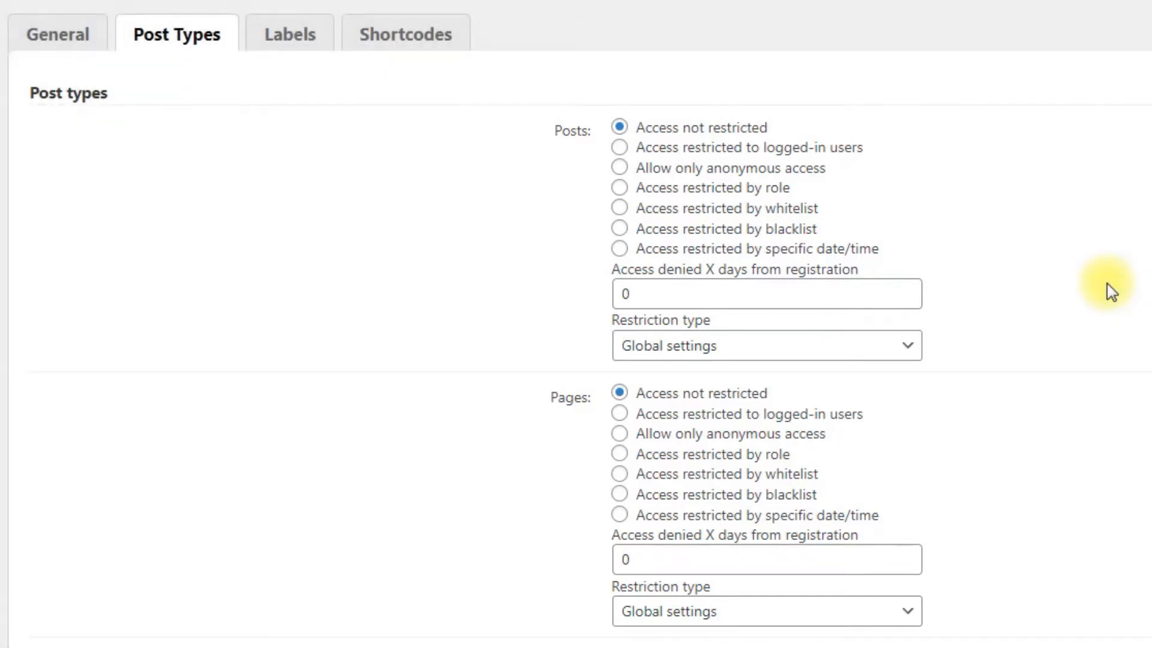
{"action": "left_click", "coordinate": [619, 167]}
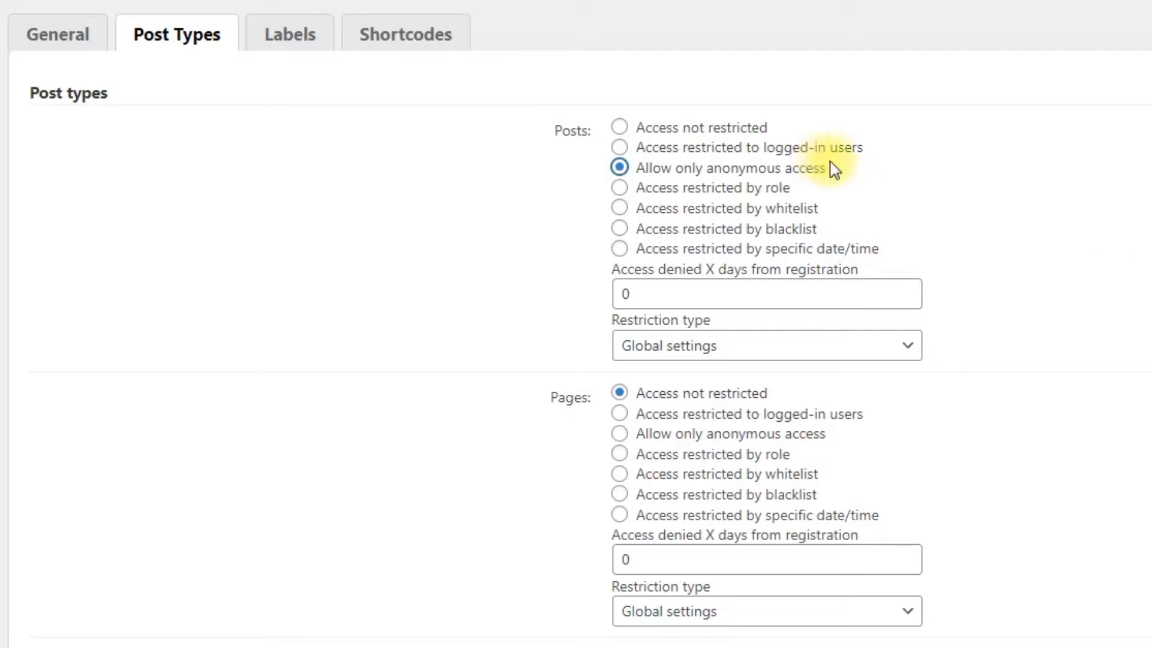
{"action": "mouse_move", "coordinate": [849, 174]}
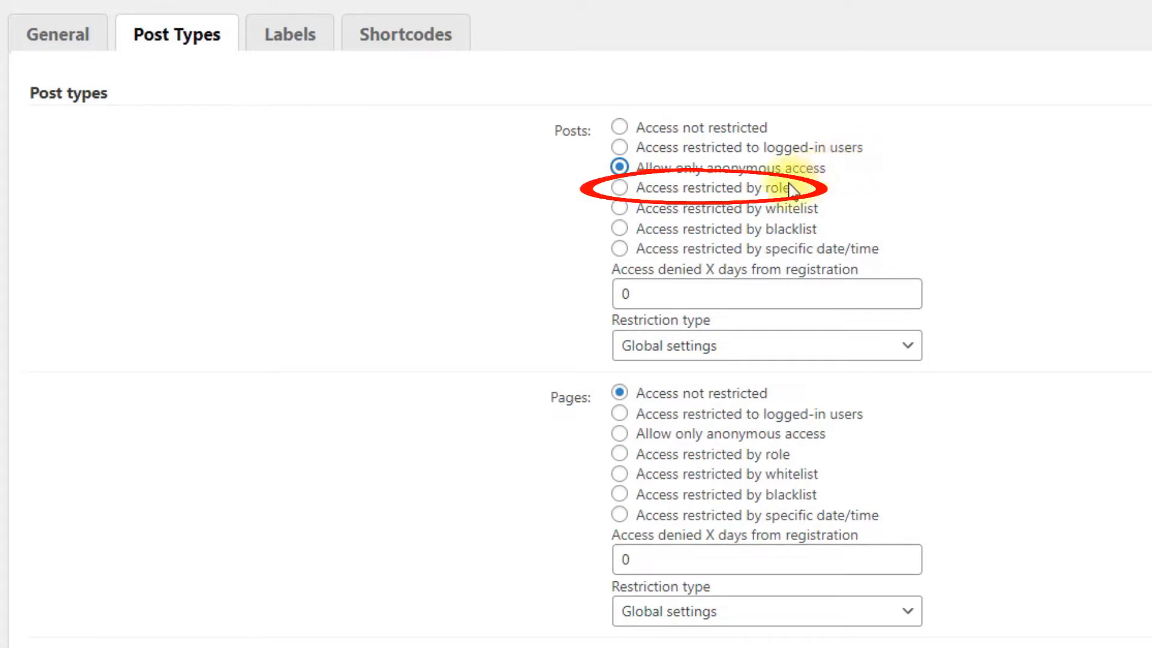
{"action": "left_click", "coordinate": [619, 188]}
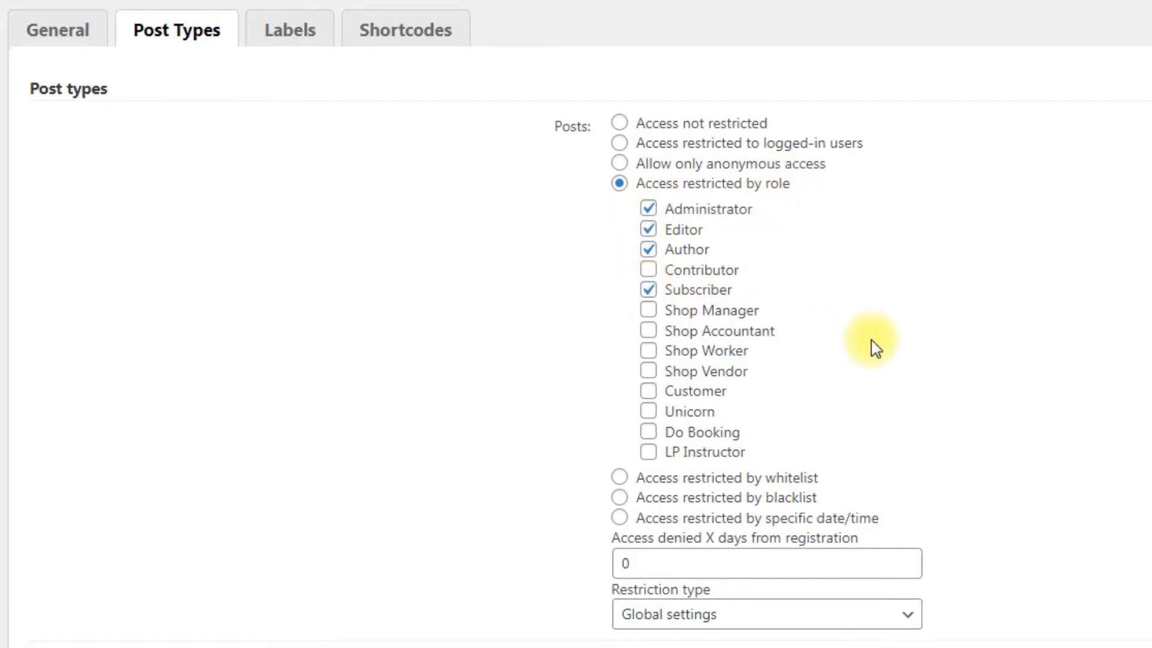
Tick Administrator, Editor, Author and Subscriber as the roles allowed to see posts.
{"action": "scroll", "scroll_direction": "down", "scroll_amount": 3}
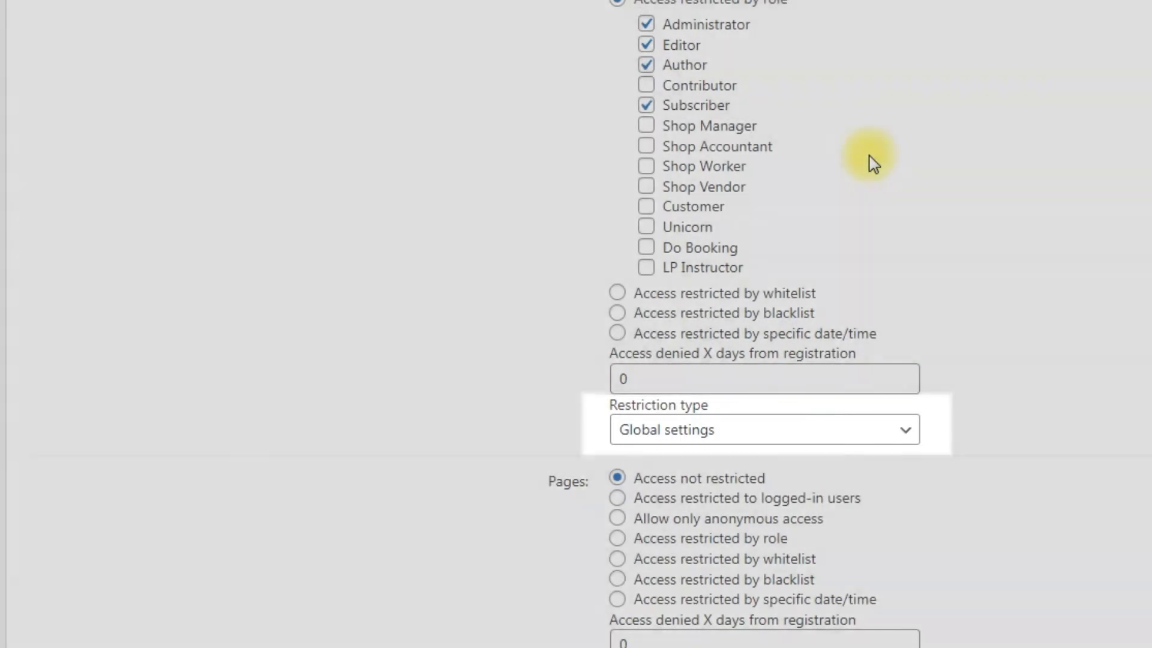
{"action": "left_click", "coordinate": [763, 430]}
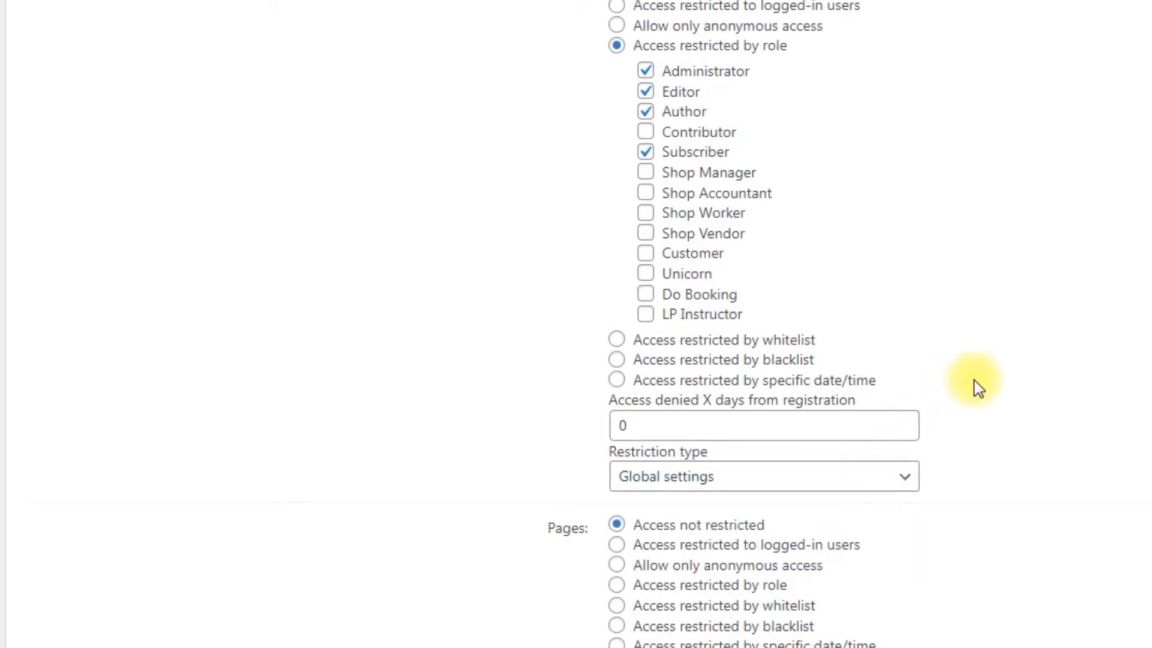
Review the access_denied_text fields on the Labels tab, then start logging in on the site.
{"action": "left_click", "coordinate": [286, 37]}
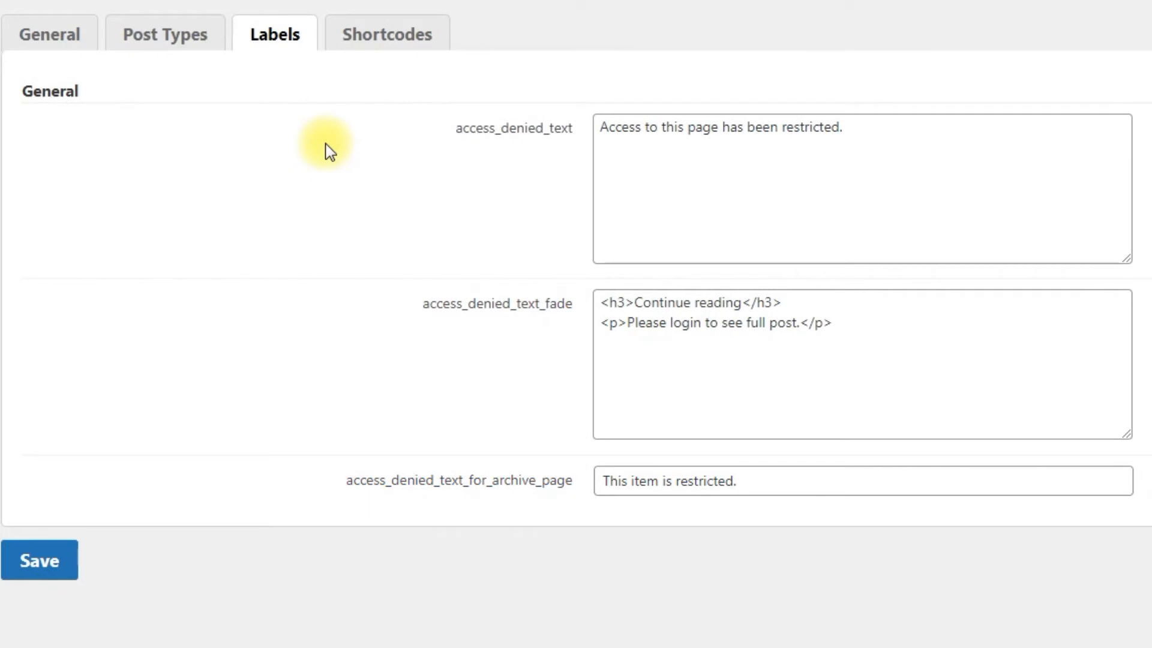
{"action": "left_click", "coordinate": [41, 561]}
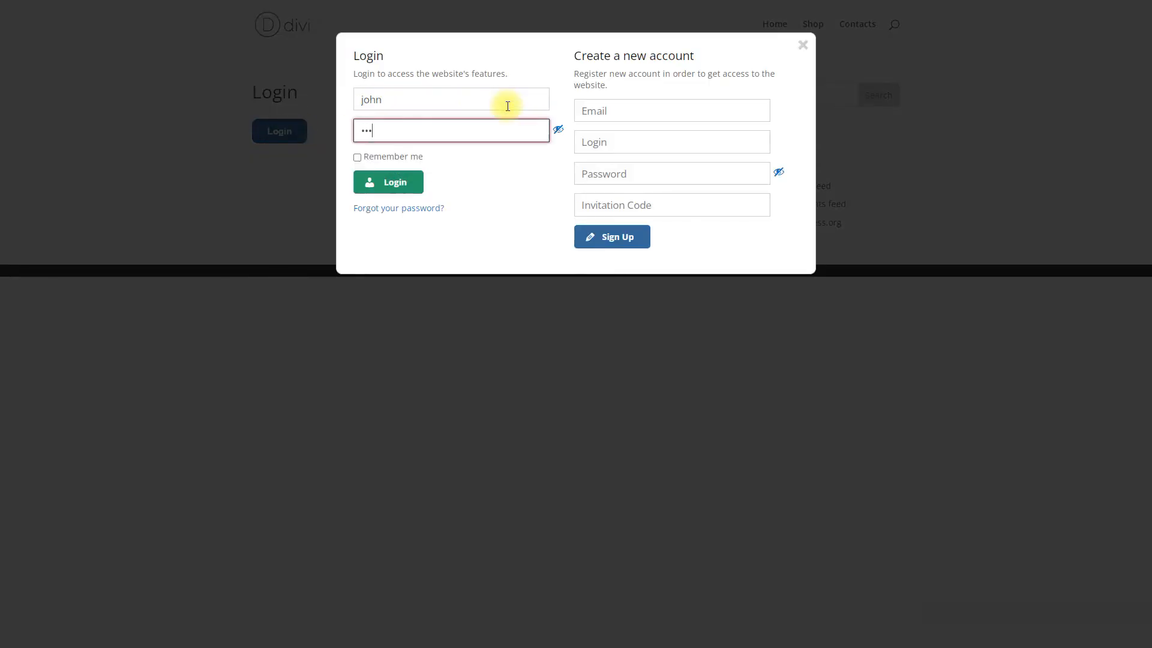
Return from the front end via Site Admin to the plugin's Labels settings.
{"action": "left_click", "coordinate": [388, 182]}
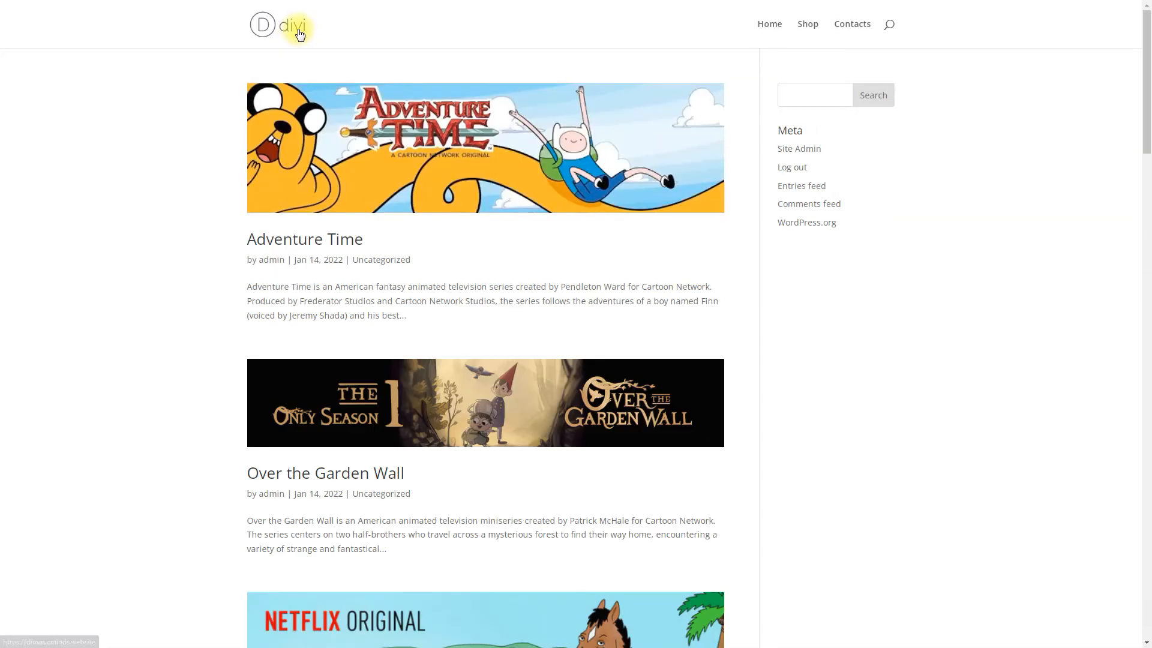
{"action": "left_click", "coordinate": [304, 239]}
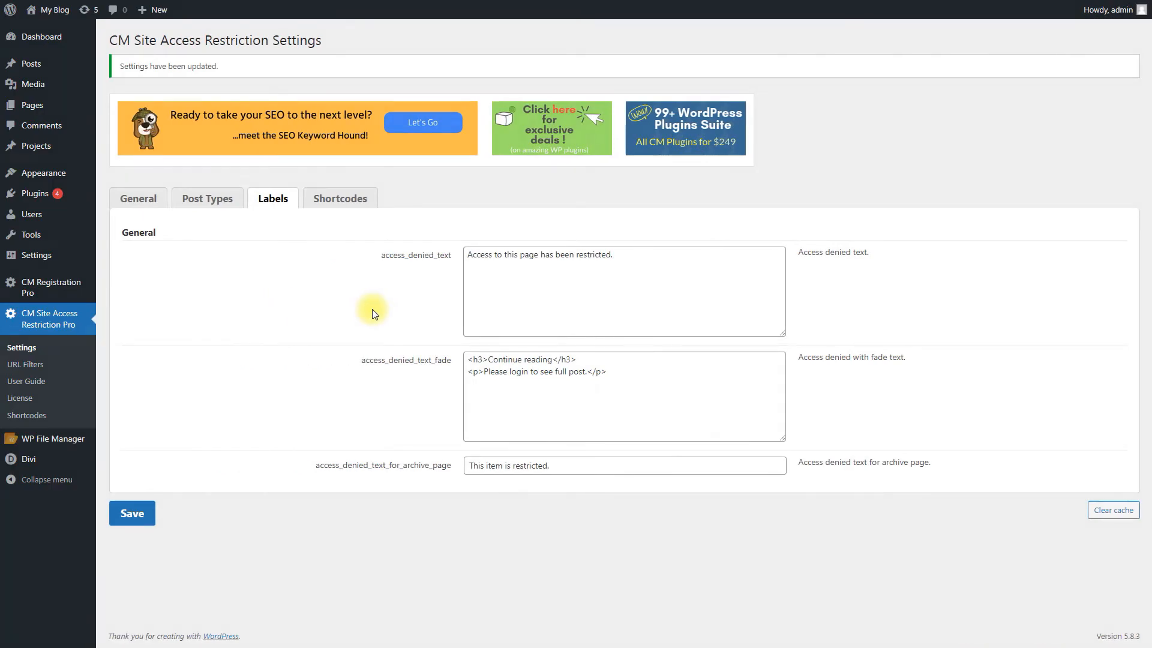
{"action": "left_click", "coordinate": [31, 63]}
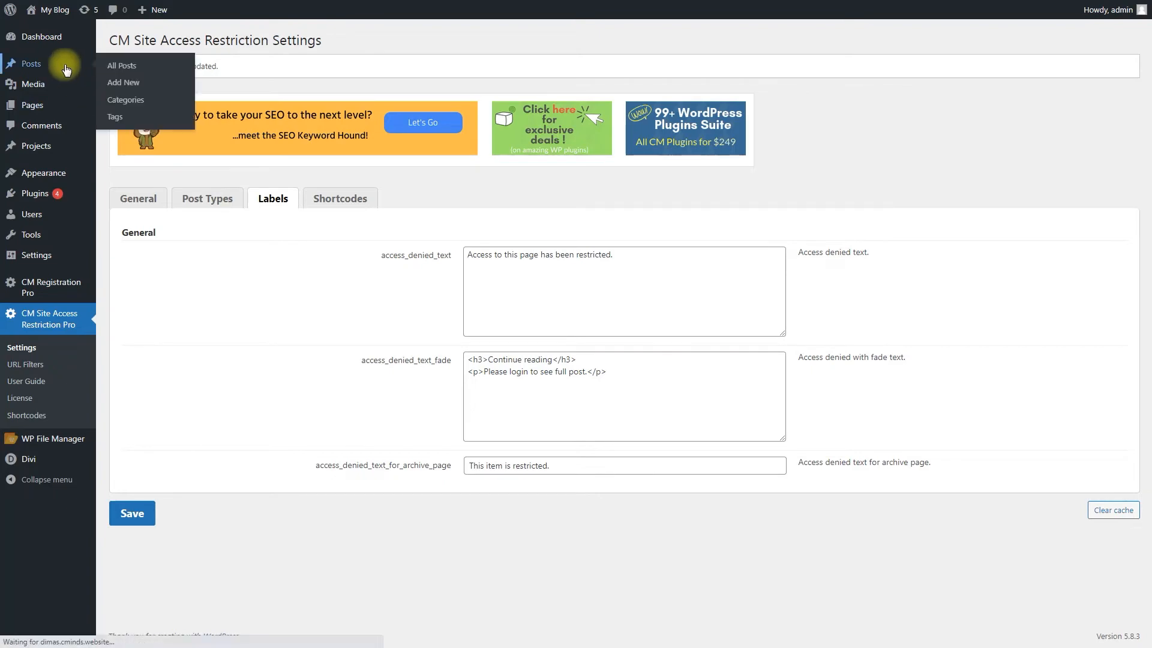
From All Posts, edit Adventure Time and use View Post to see it on the live site.
{"action": "left_click", "coordinate": [120, 65]}
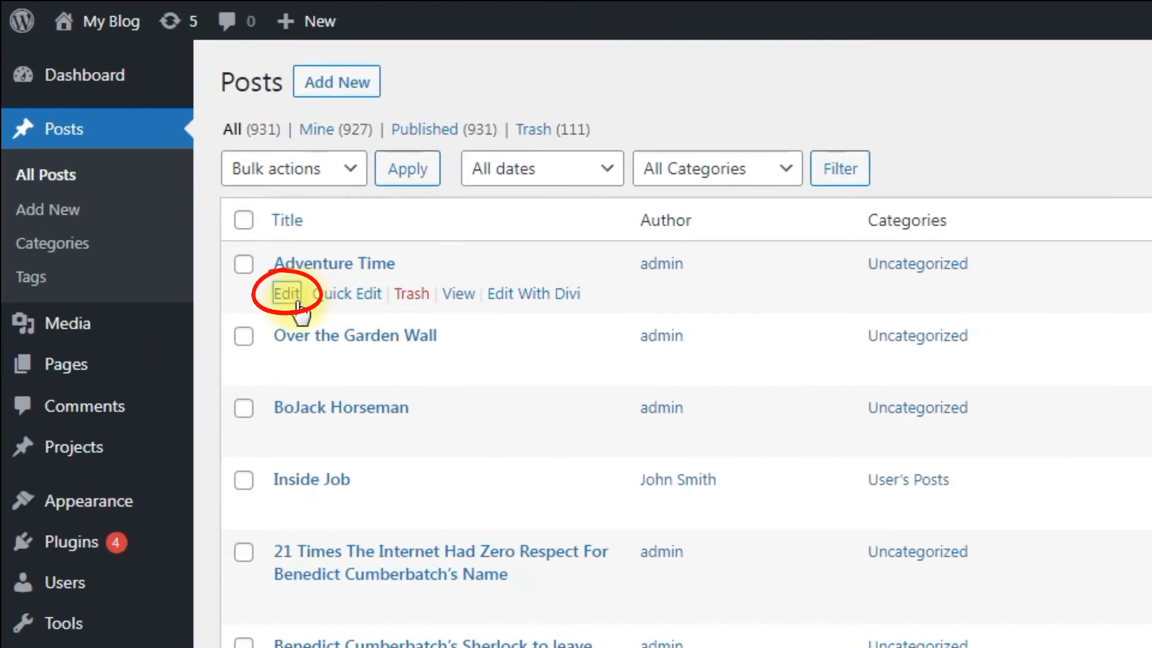
{"action": "left_click", "coordinate": [285, 293]}
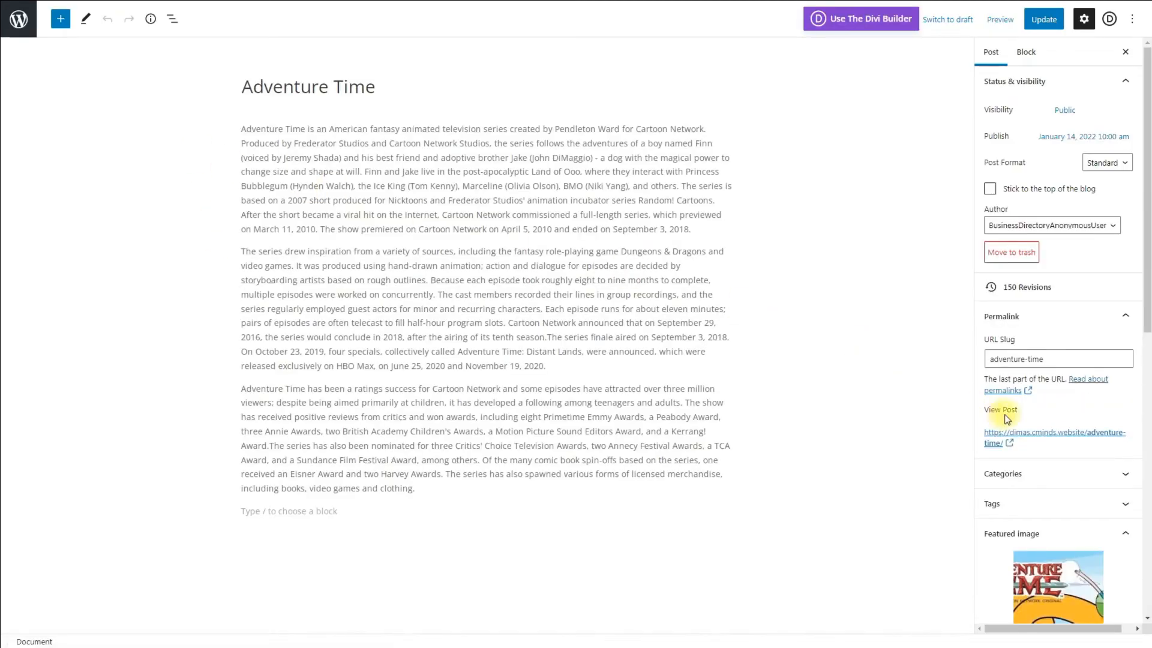
{"action": "left_click", "coordinate": [1000, 411]}
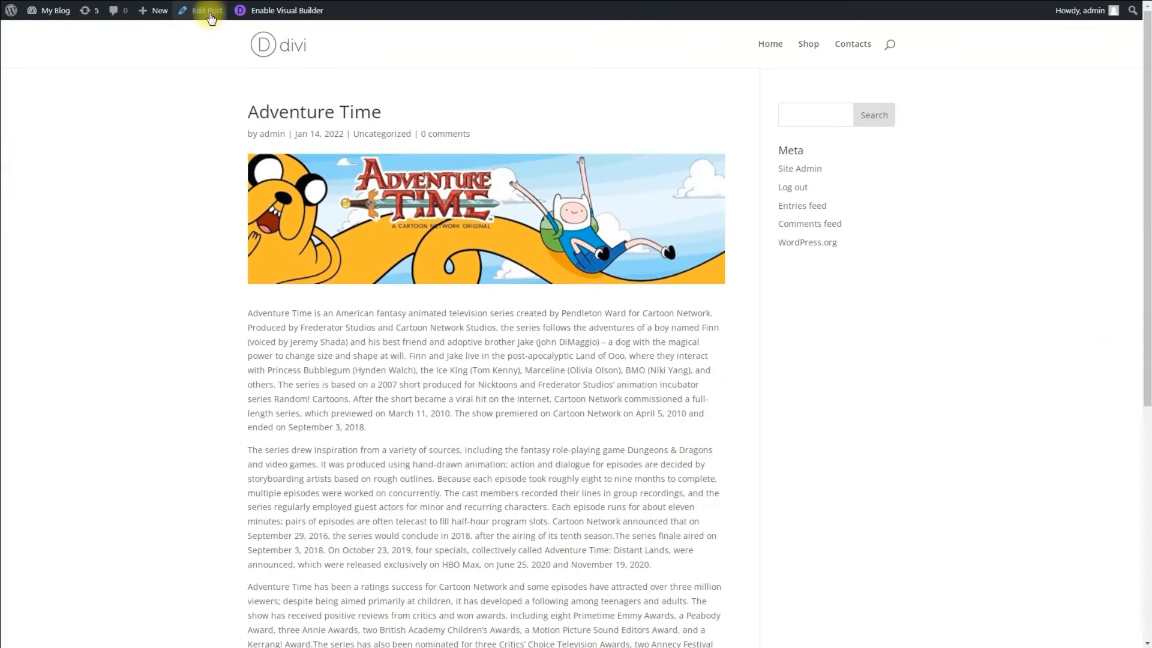
In Adventure Time's Site Access Restriction box, choose Access not restricted.
{"action": "left_click", "coordinate": [204, 9]}
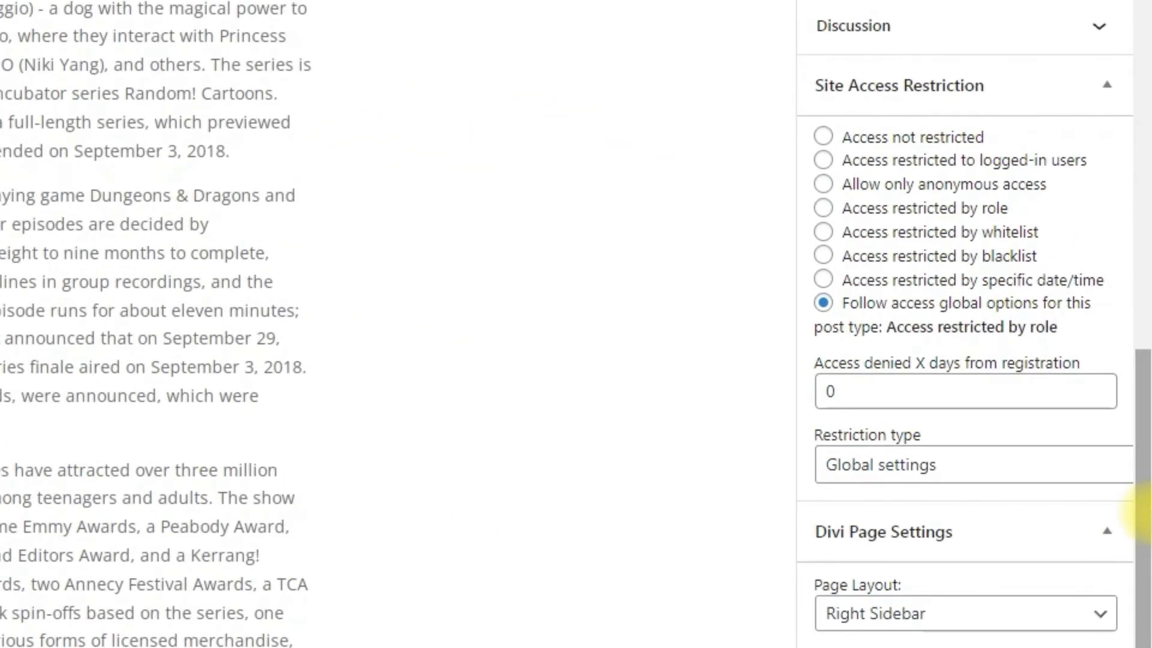
{"action": "mouse_move", "coordinate": [993, 215]}
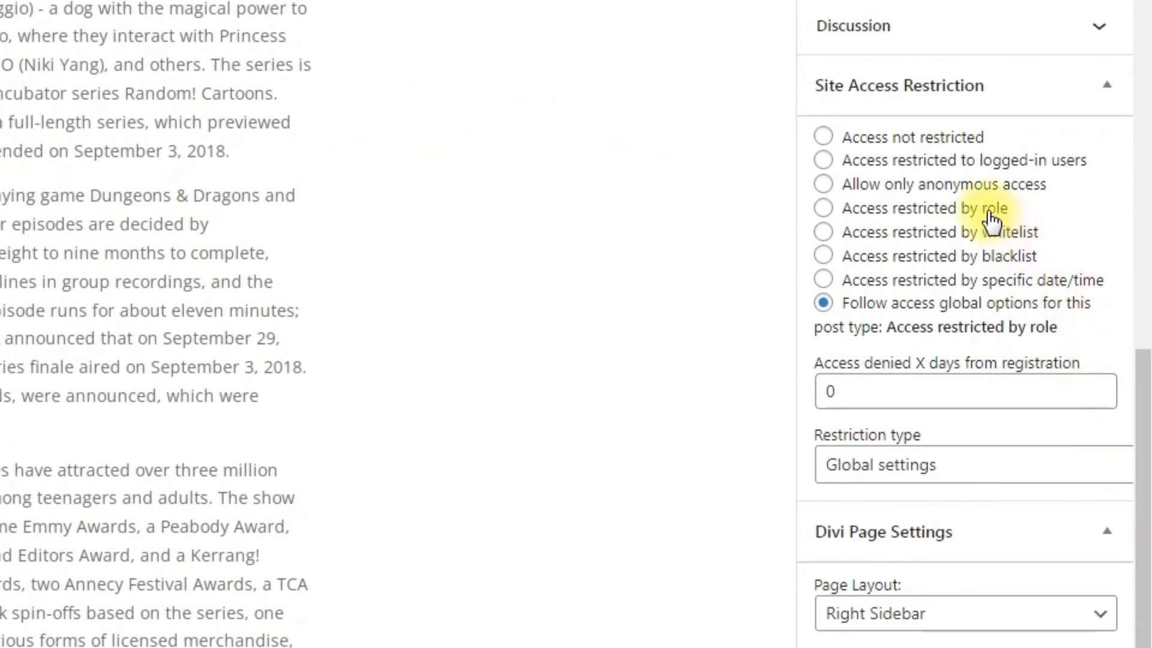
{"action": "left_click", "coordinate": [821, 185]}
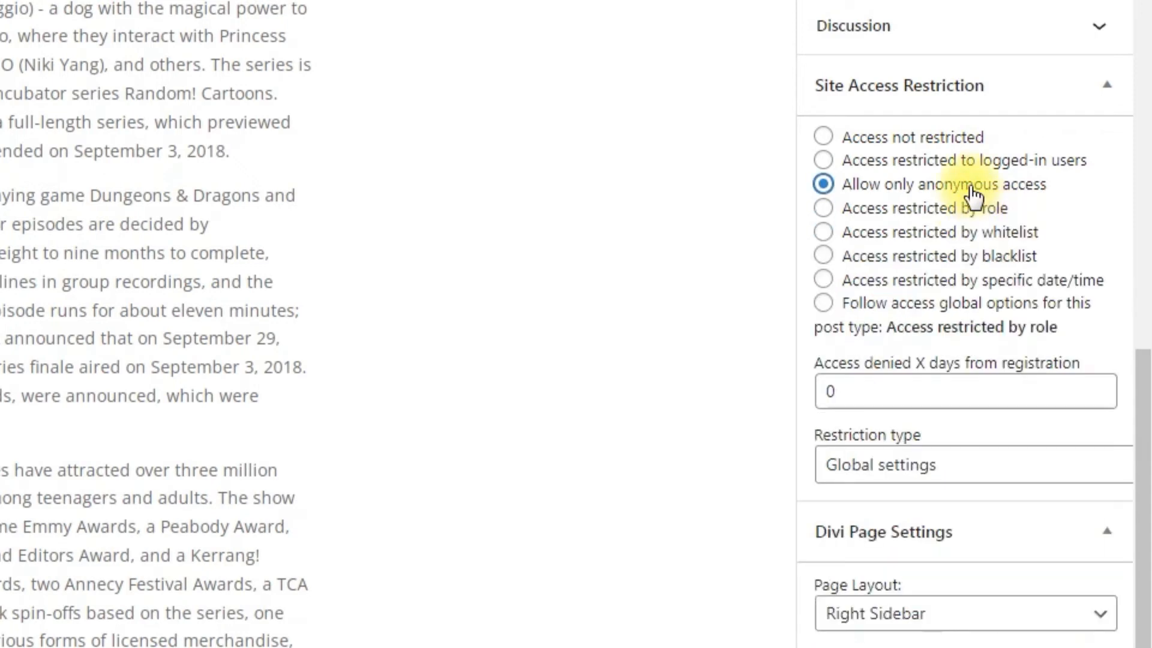
{"action": "left_click", "coordinate": [822, 137]}
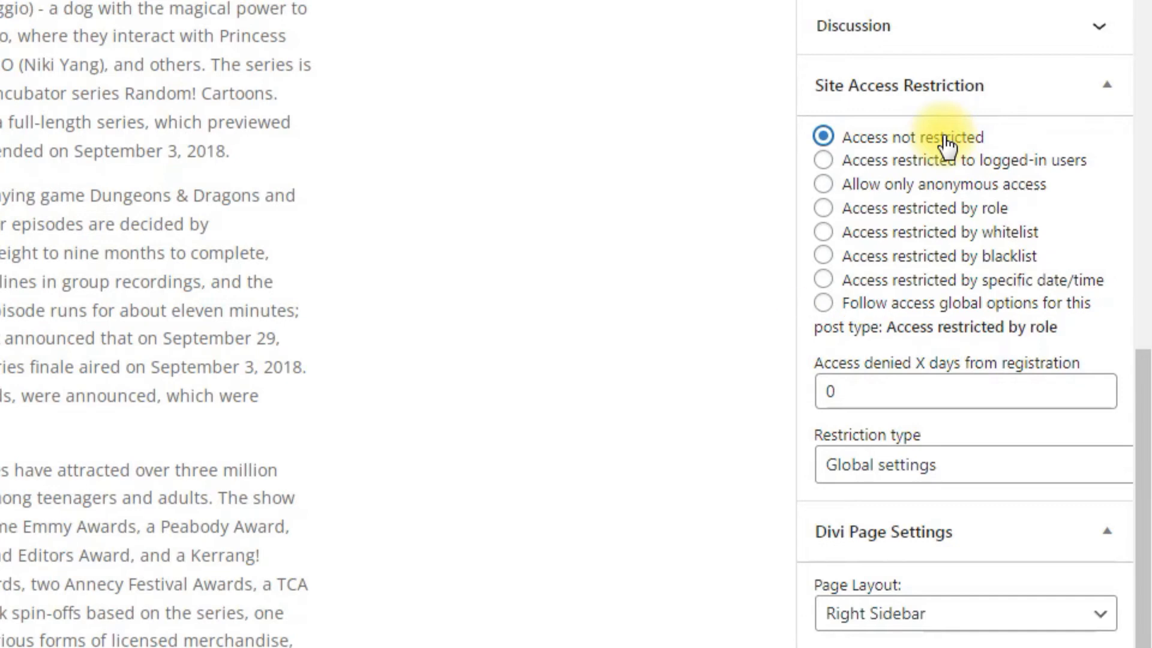
{"action": "mouse_move", "coordinate": [935, 479]}
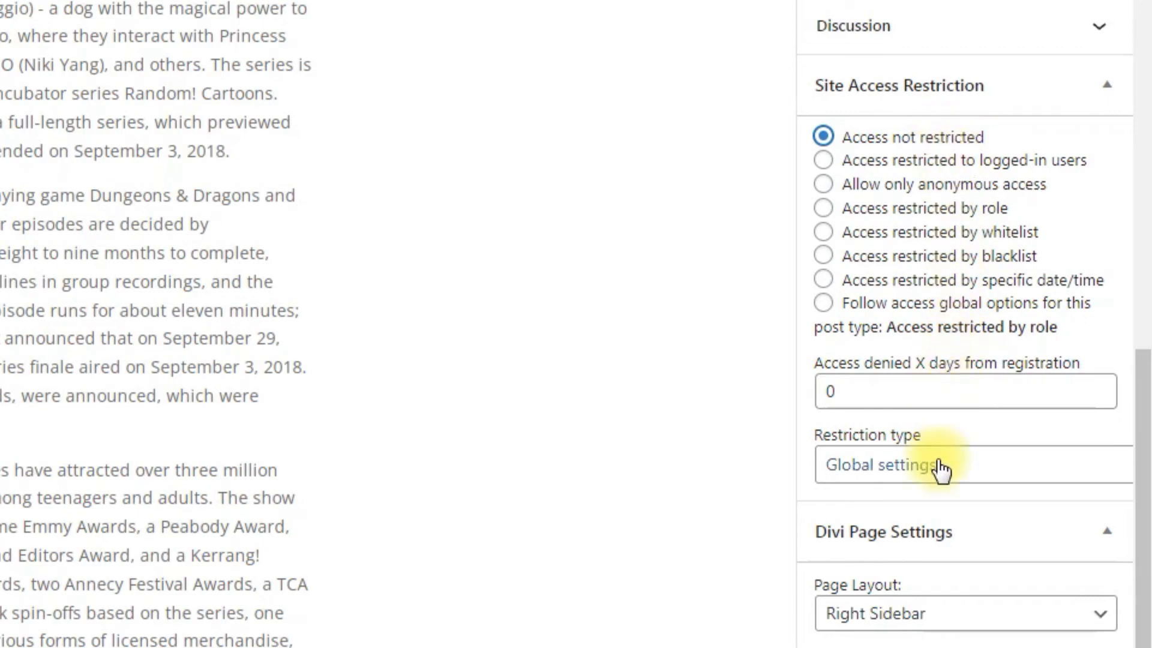
Set the post's Restriction type to Restrict content with shortcode only.
{"action": "left_click", "coordinate": [961, 464]}
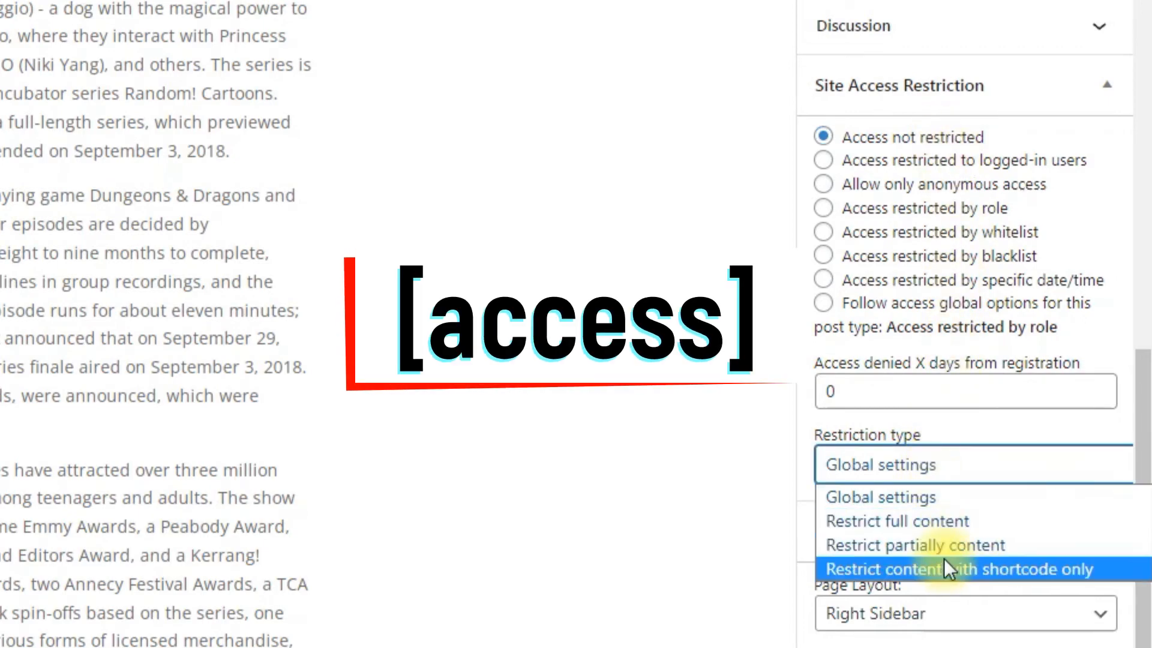
{"action": "left_click", "coordinate": [948, 569]}
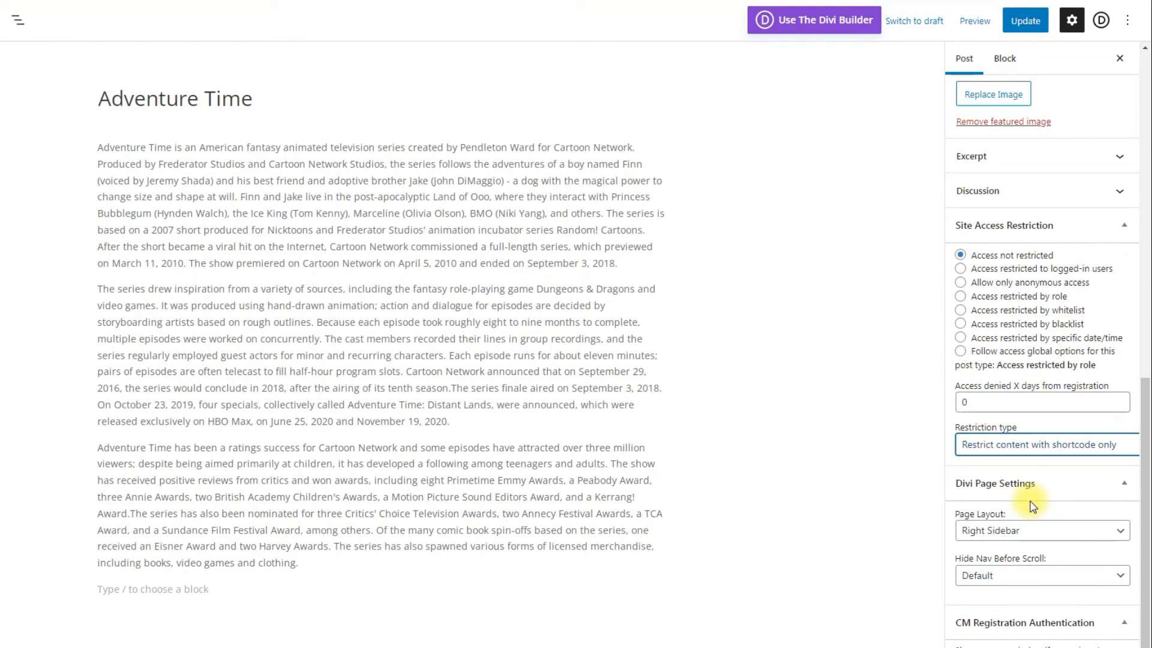
{"action": "mouse_move", "coordinate": [878, 472]}
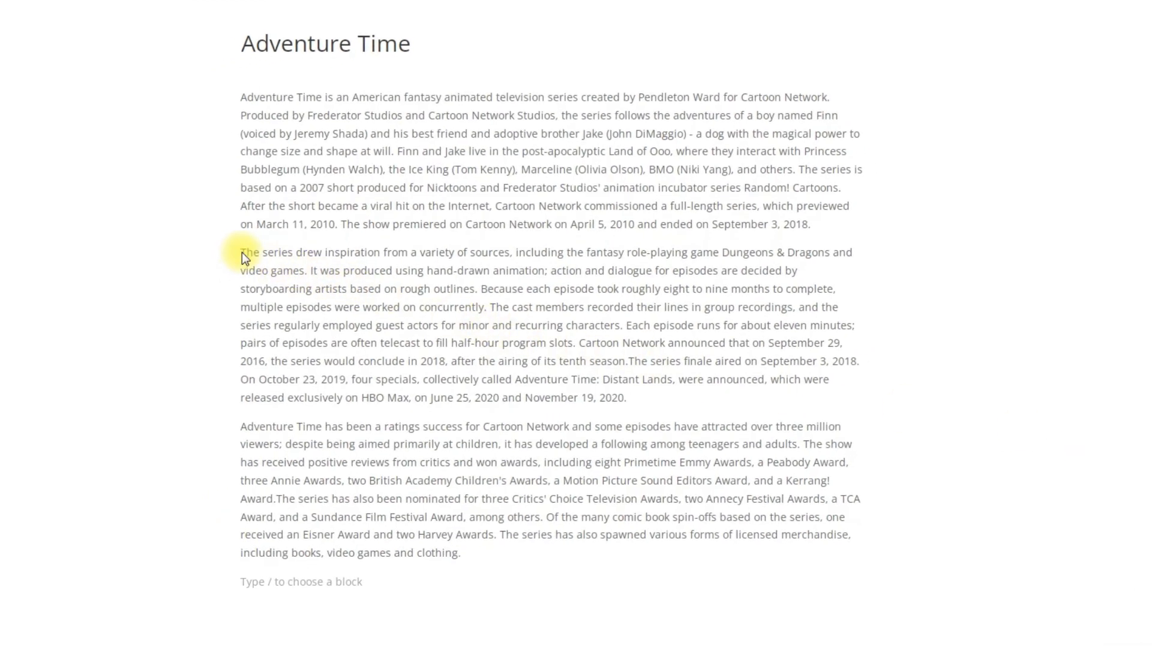
Wrap the second paragraph in [access guests="1" deniedtext="---This is the guest area!---"]…[/access], update and view the post.
{"action": "type", "text": "[access guests=\"1\" deniedtext=\"---This is the guest area!---\"]"}
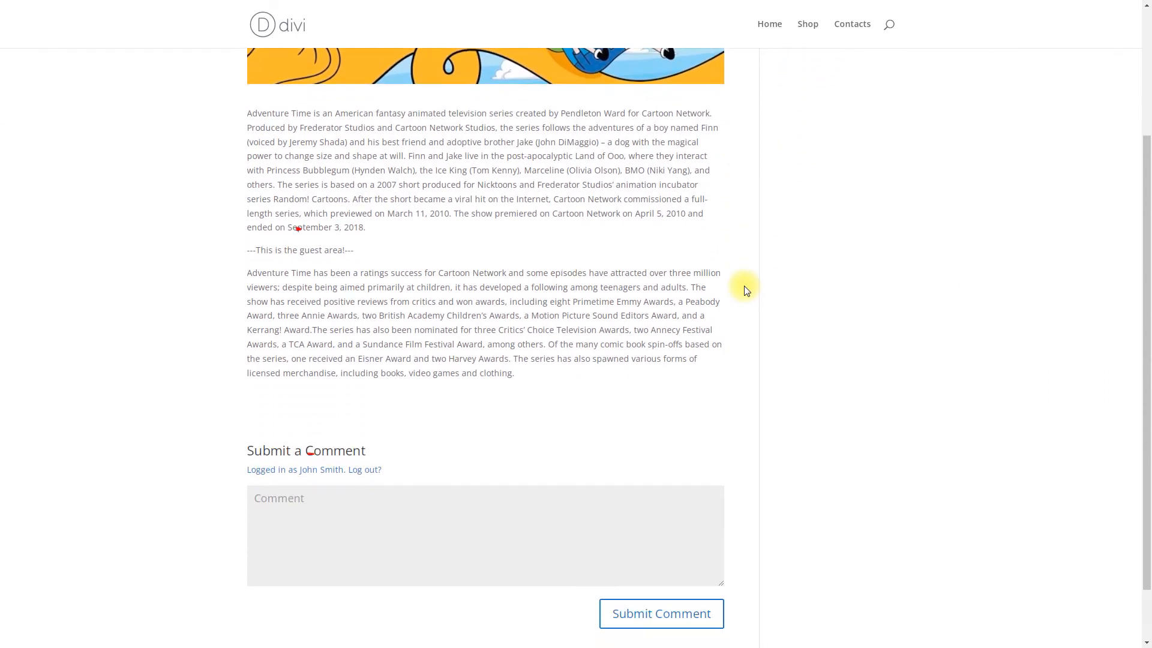
{"action": "mouse_move", "coordinate": [604, 348]}
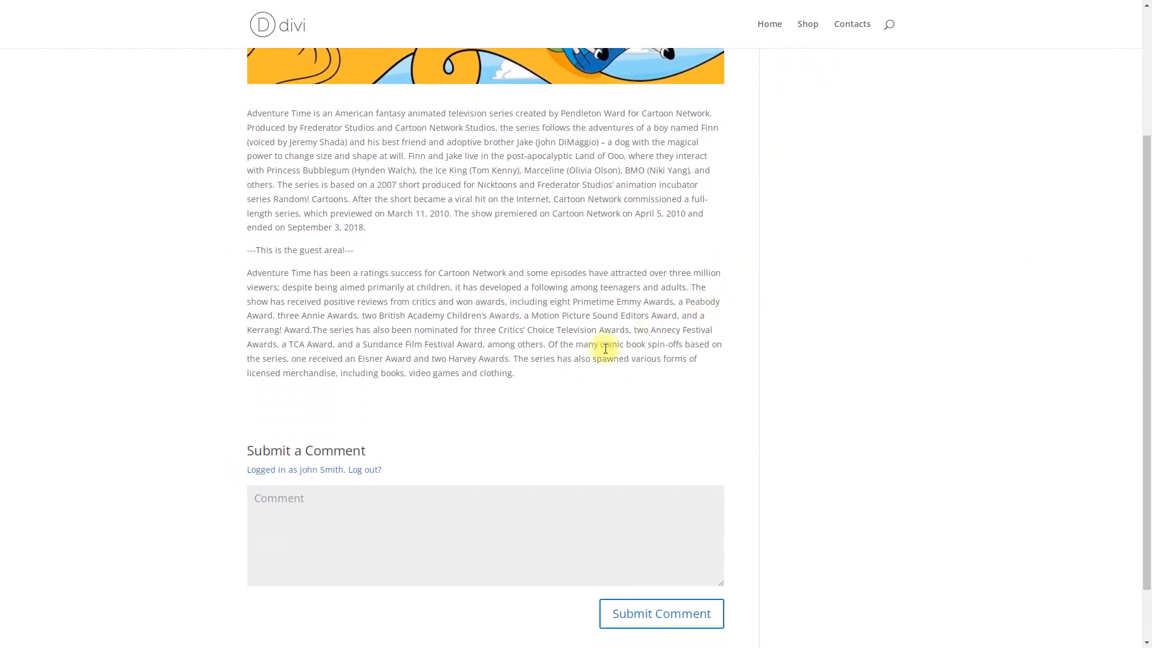
Review the full guest-visible paragraph of the Adventure Time post before reopening it in the editor.
{"action": "scroll", "scroll_direction": "up", "scroll_amount": 3}
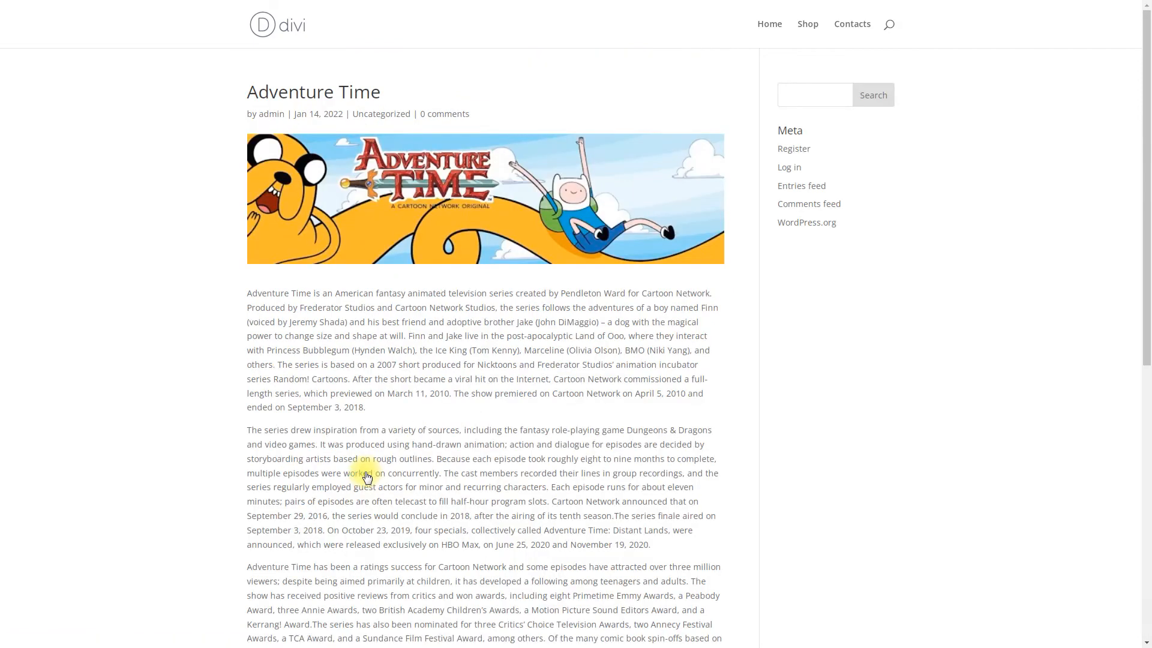
{"action": "scroll", "scroll_direction": "down", "scroll_amount": 3}
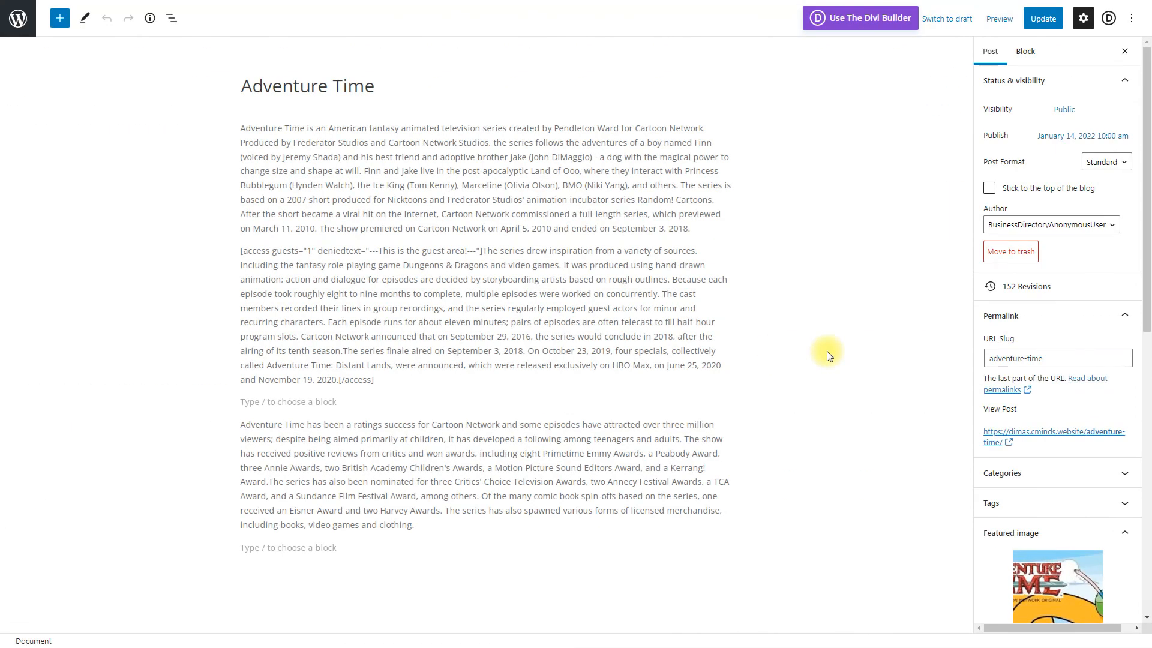
{"action": "mouse_move", "coordinate": [17, 18]}
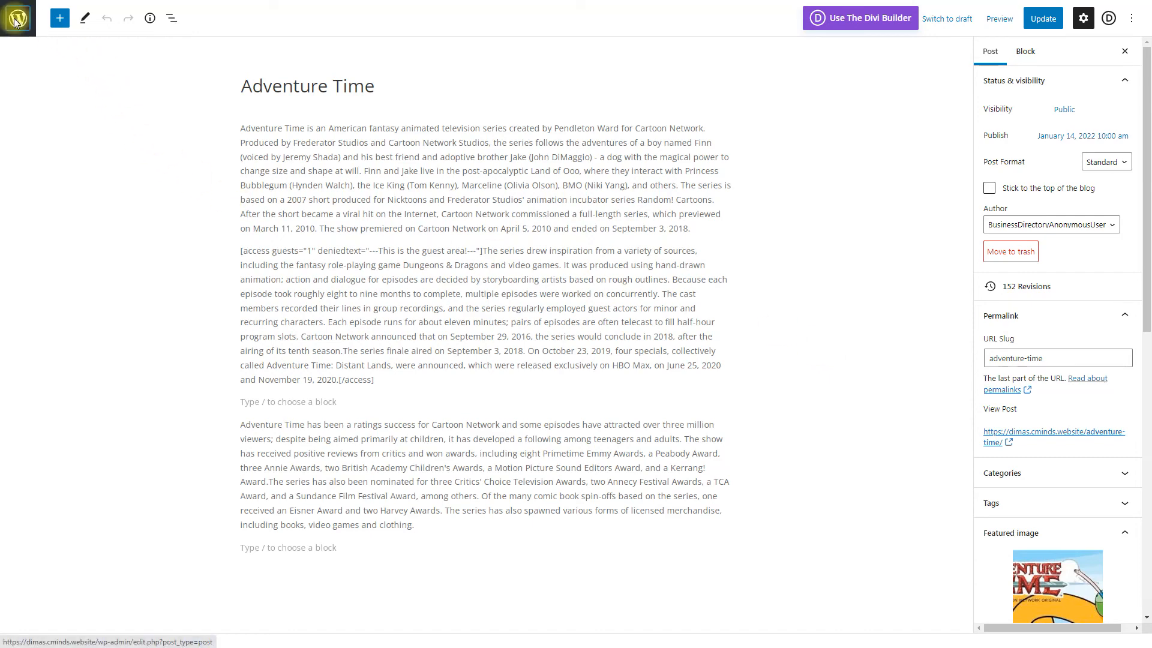
Leave the post editor via the WordPress logo to reach the Posts list.
{"action": "left_click", "coordinate": [17, 19]}
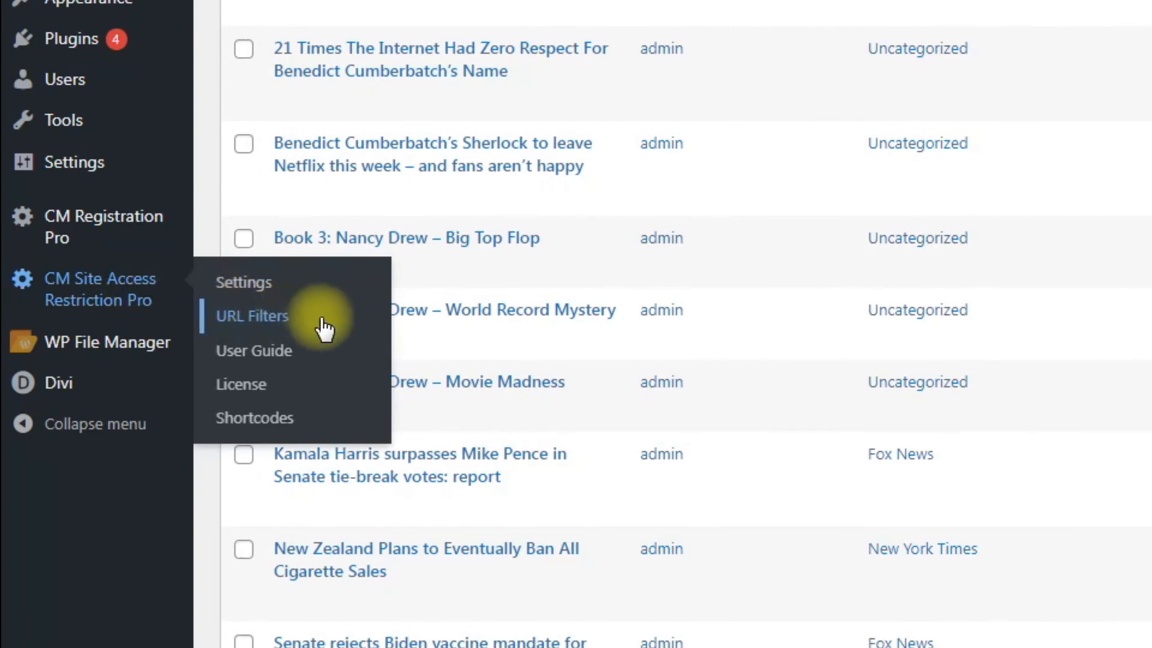
Add a new URL filter row on the URL Filters page with URL /over-the-garden-wall/.
{"action": "left_click", "coordinate": [252, 317]}
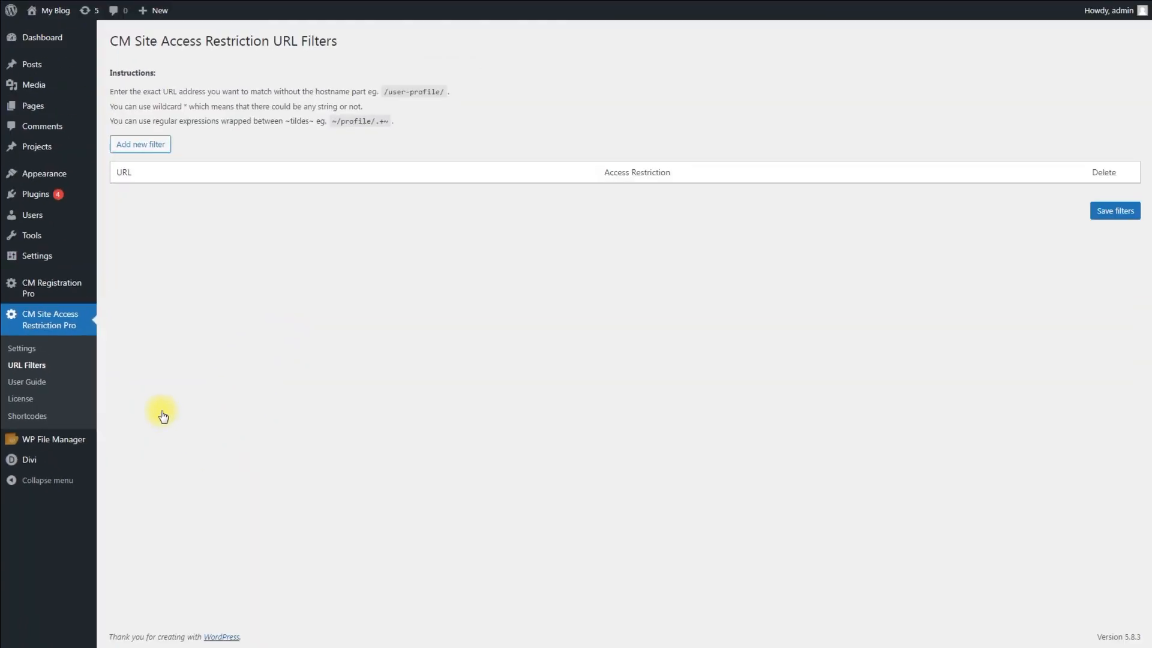
{"action": "left_click", "coordinate": [139, 144]}
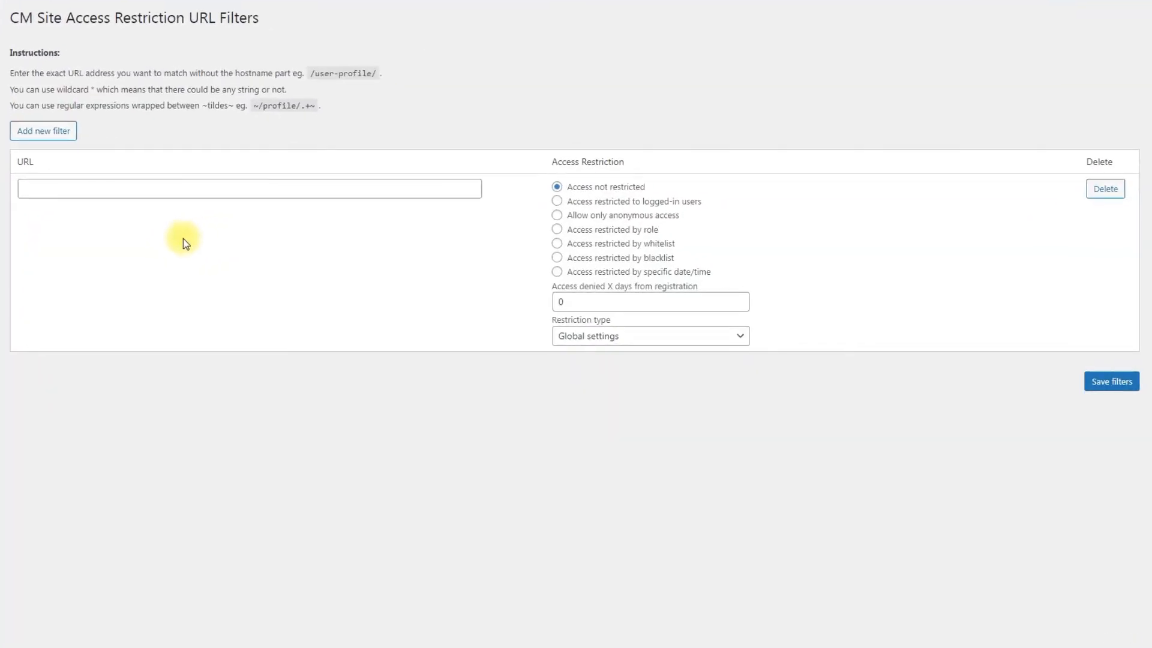
{"action": "left_click", "coordinate": [228, 194]}
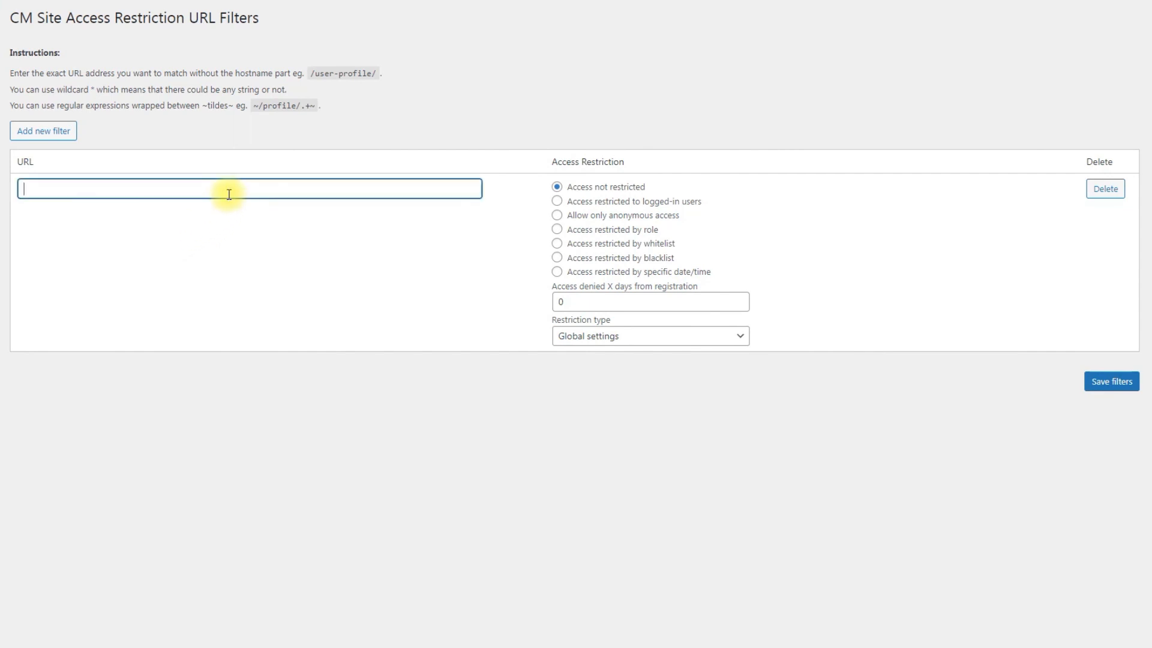
{"action": "type", "text": "/ov"}
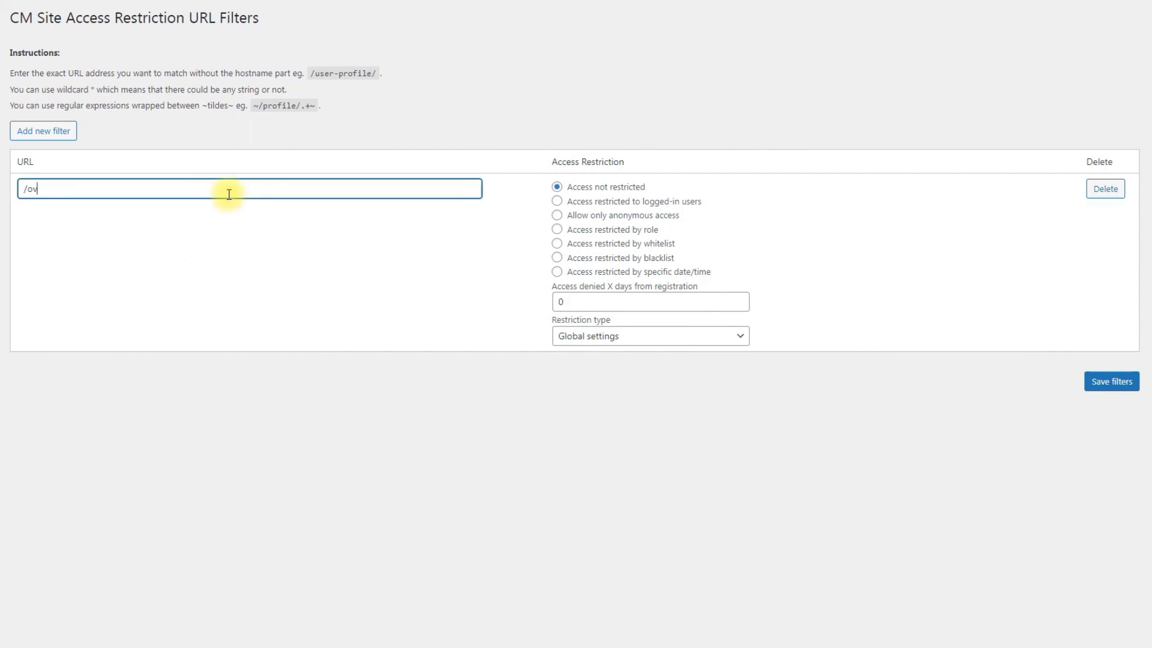
{"action": "type", "text": "er-the"}
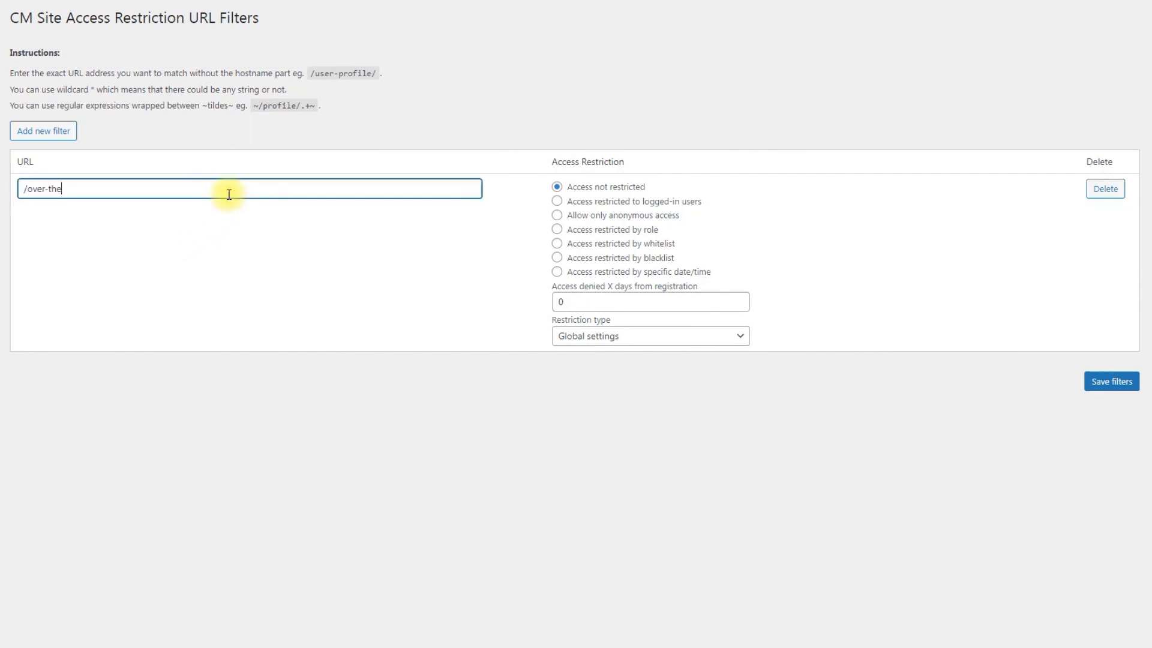
{"action": "type", "text": "garden-"}
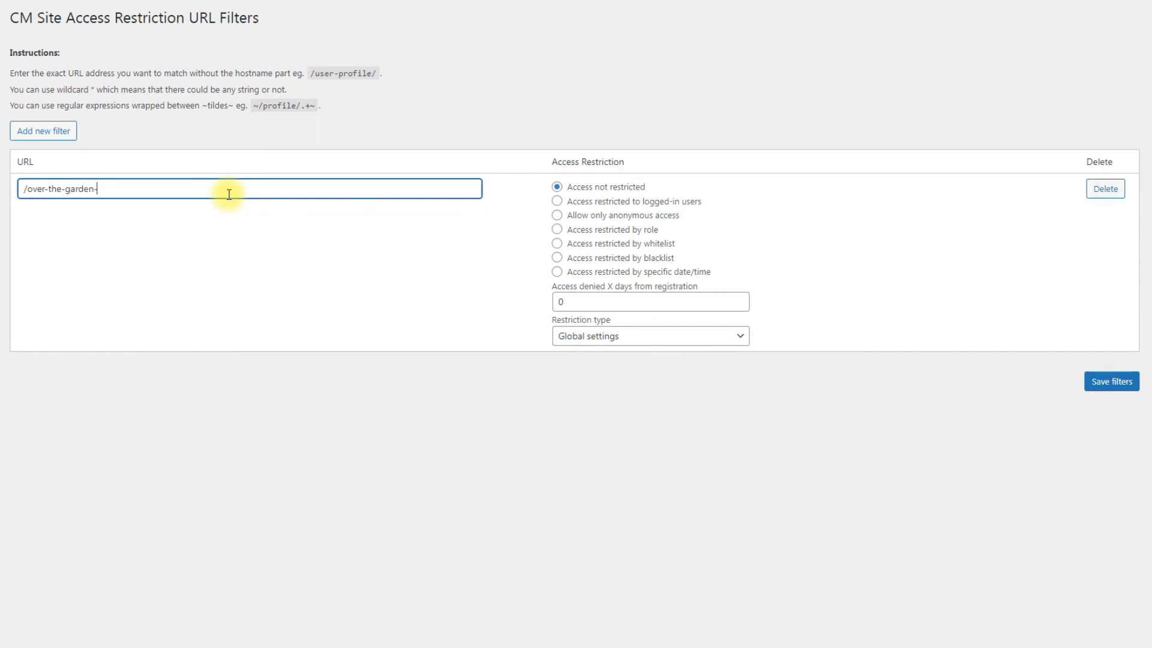
{"action": "type", "text": "wall/"}
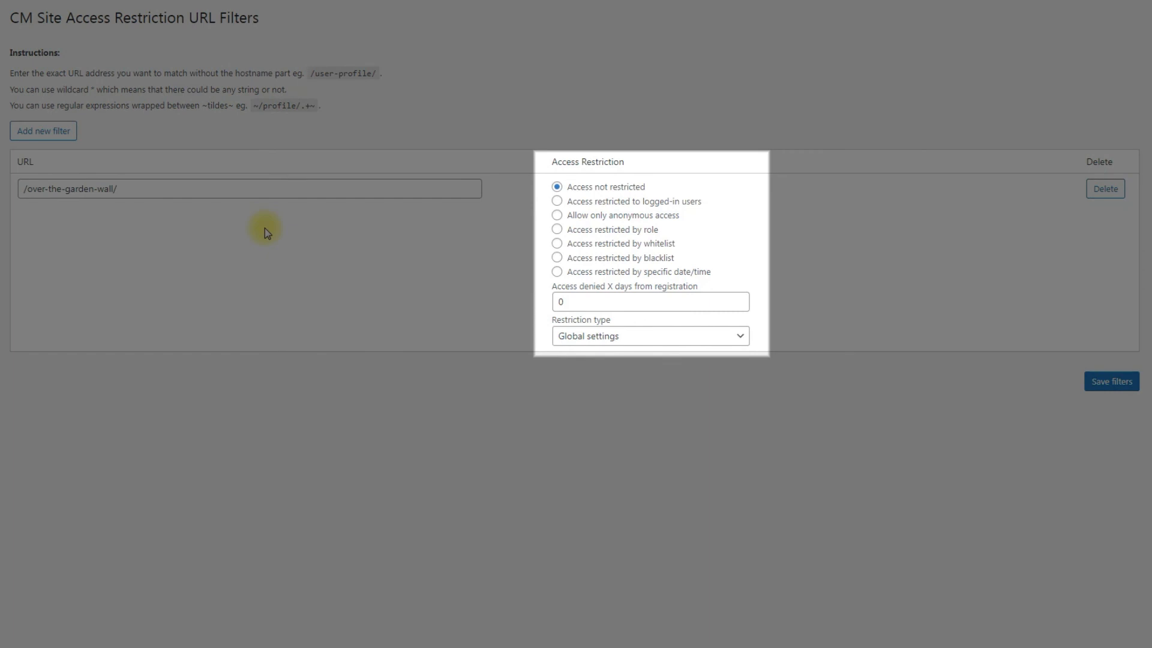
Restrict /over-the-garden-wall/ to logged-in users, save the filters, and go to the blog home page.
{"action": "left_click", "coordinate": [557, 202]}
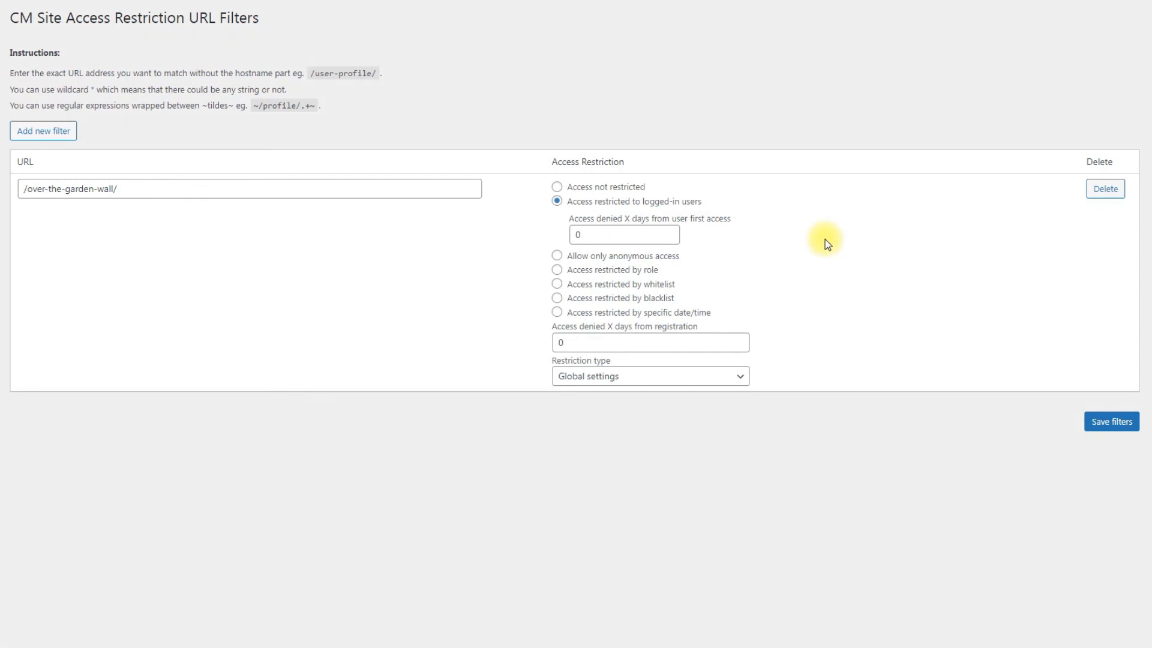
{"action": "mouse_move", "coordinate": [1096, 408]}
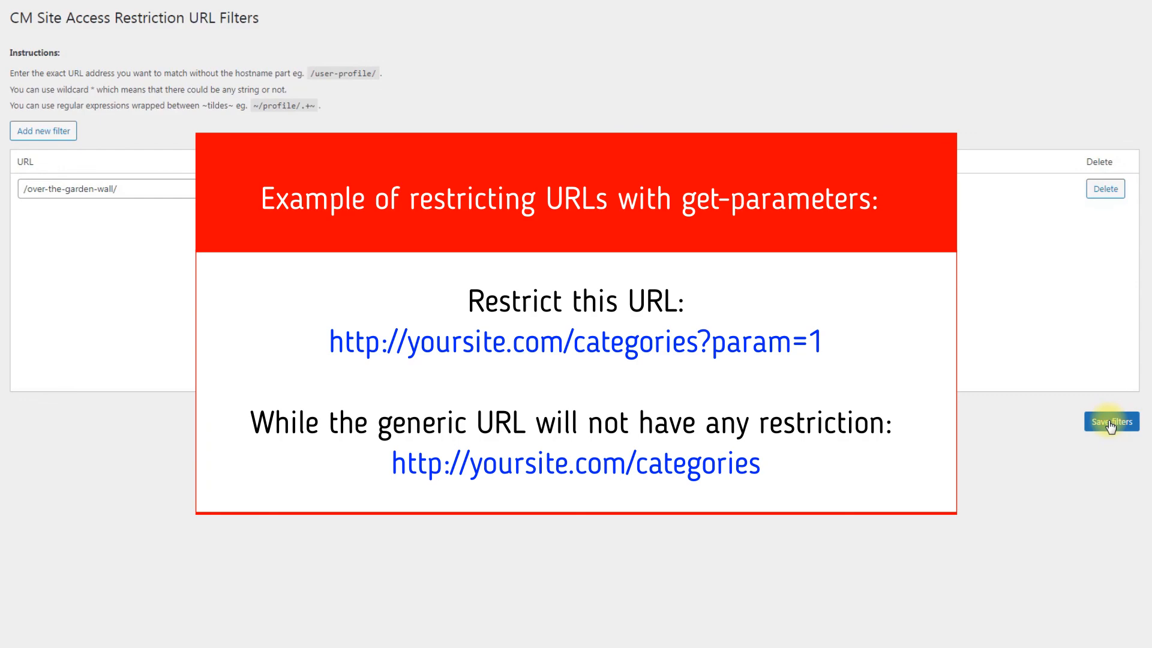
{"action": "left_click", "coordinate": [1110, 422]}
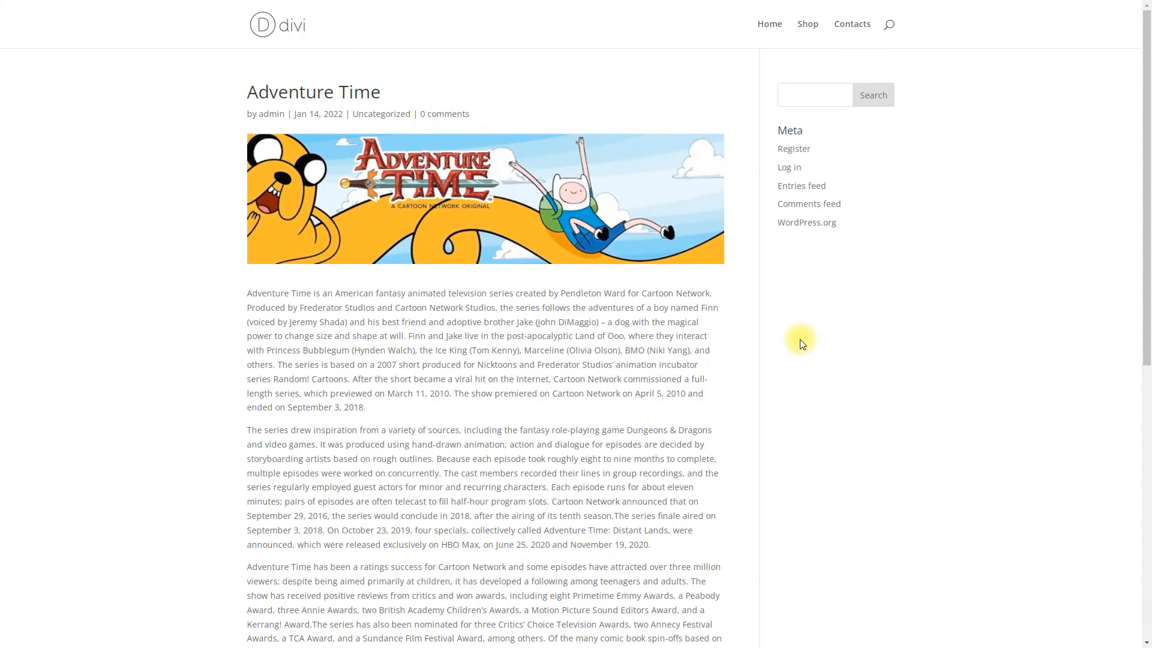
{"action": "left_click", "coordinate": [276, 25]}
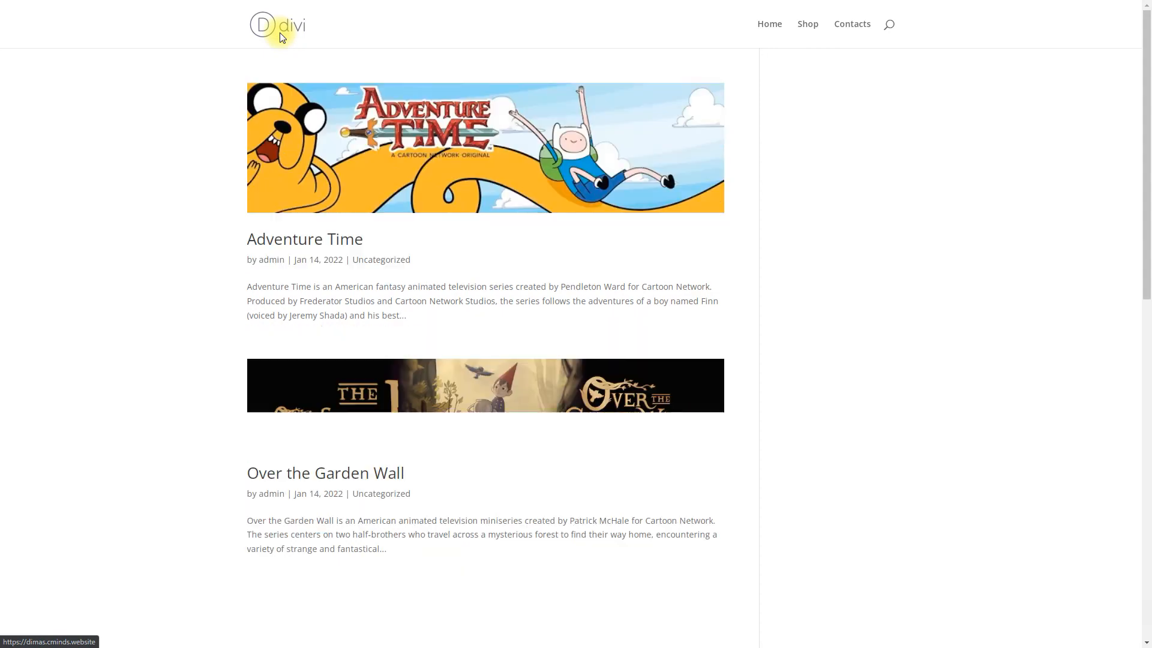